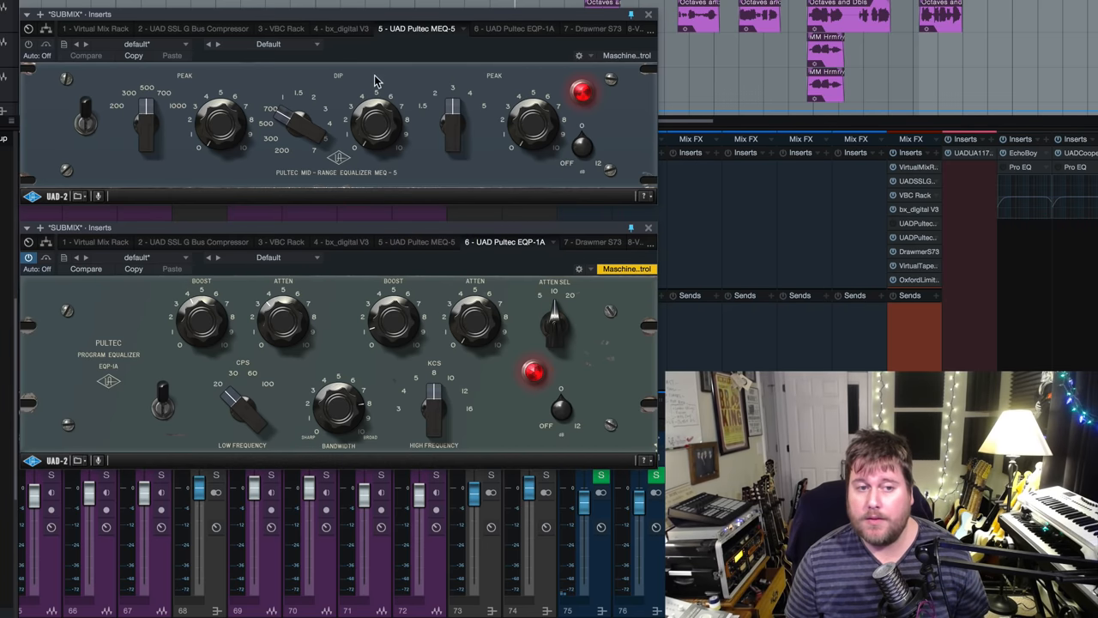
{"action": "mouse_move", "coordinate": [445, 67]}
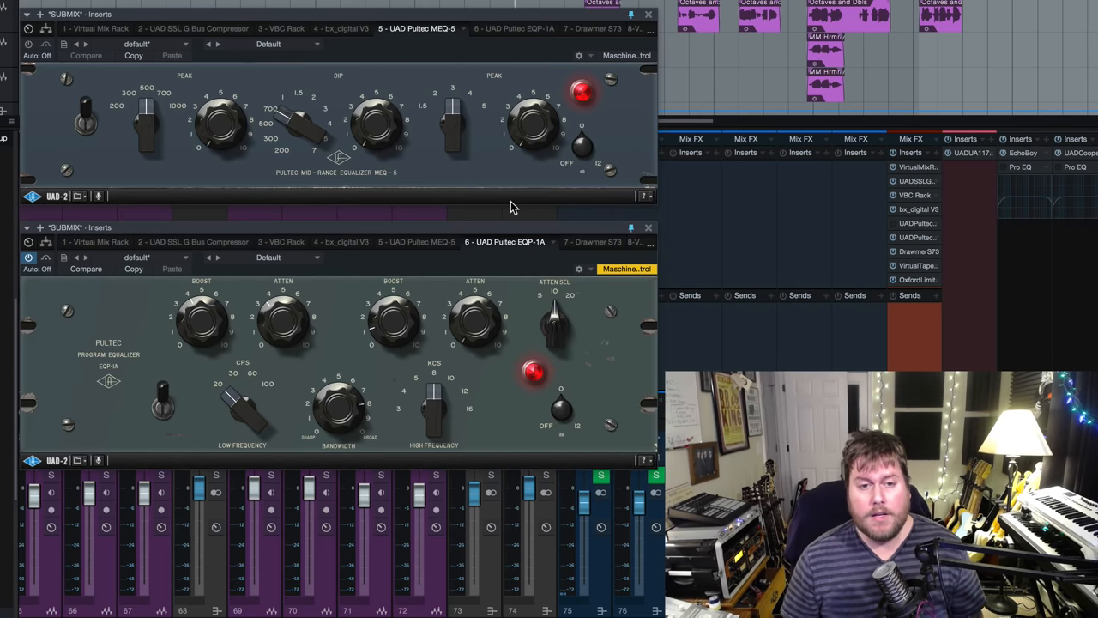
{"action": "mouse_move", "coordinate": [532, 212]}
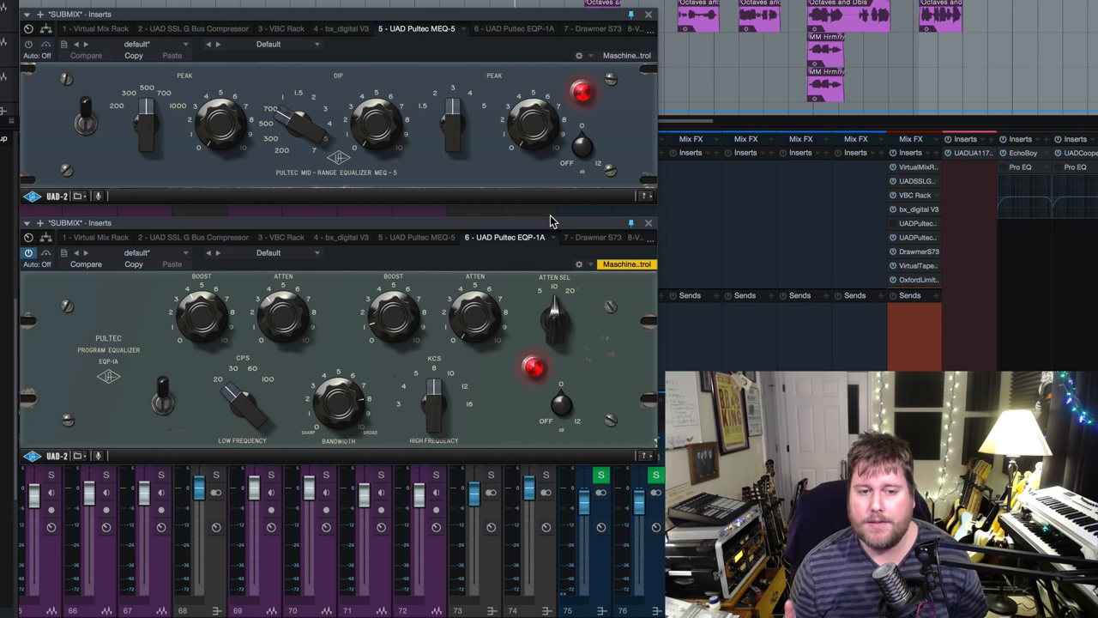
{"action": "mouse_move", "coordinate": [577, 227]}
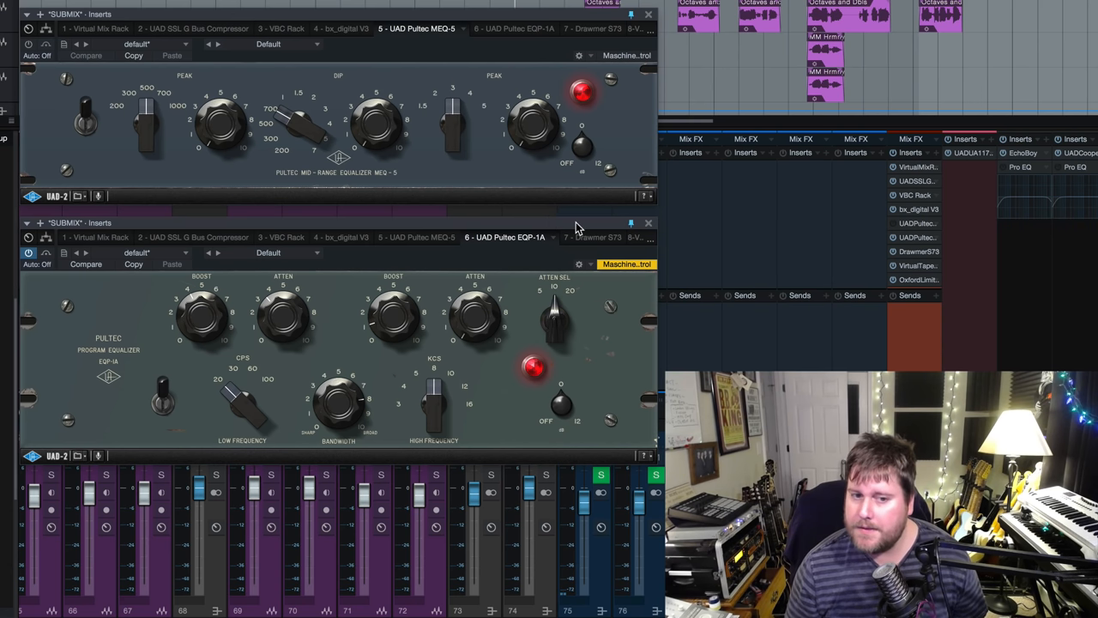
{"action": "mouse_move", "coordinate": [596, 128]}
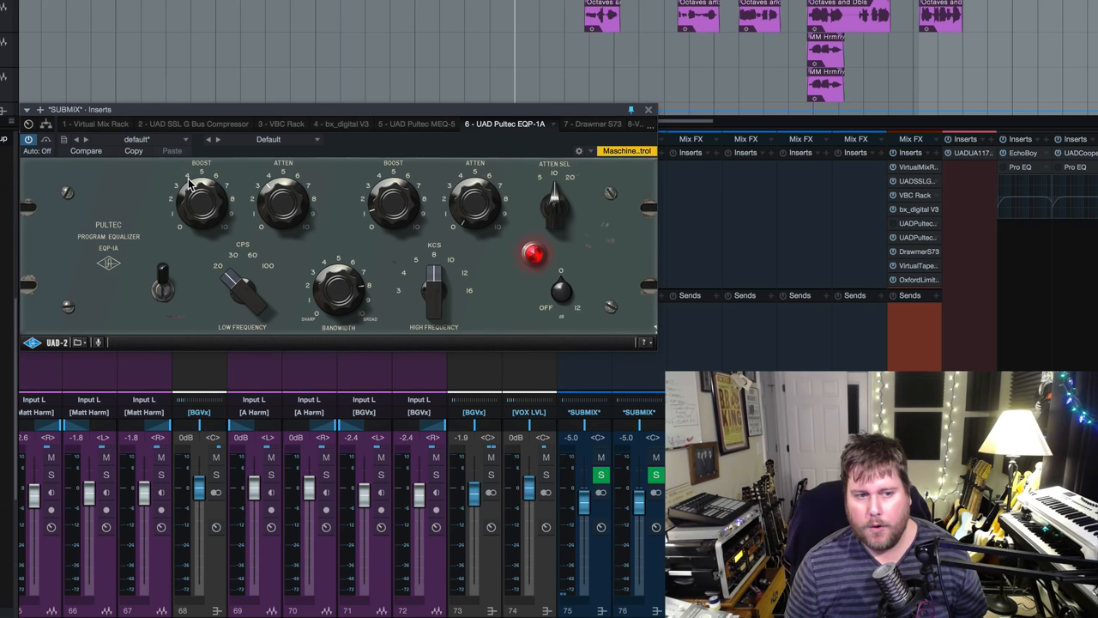
{"action": "mouse_move", "coordinate": [286, 200]}
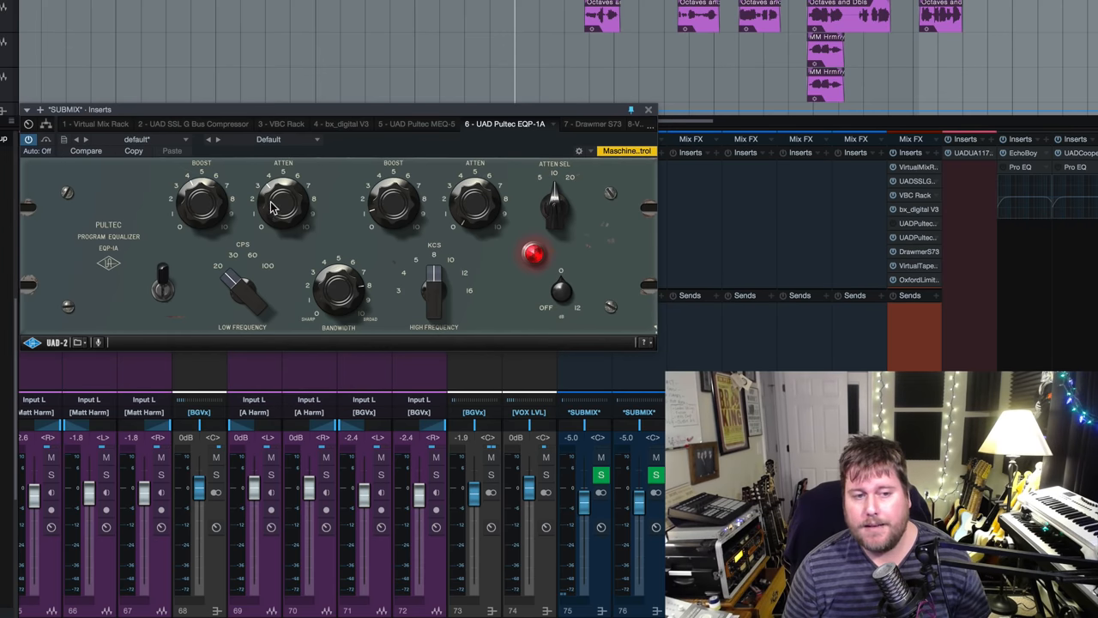
{"action": "mouse_move", "coordinate": [317, 213]}
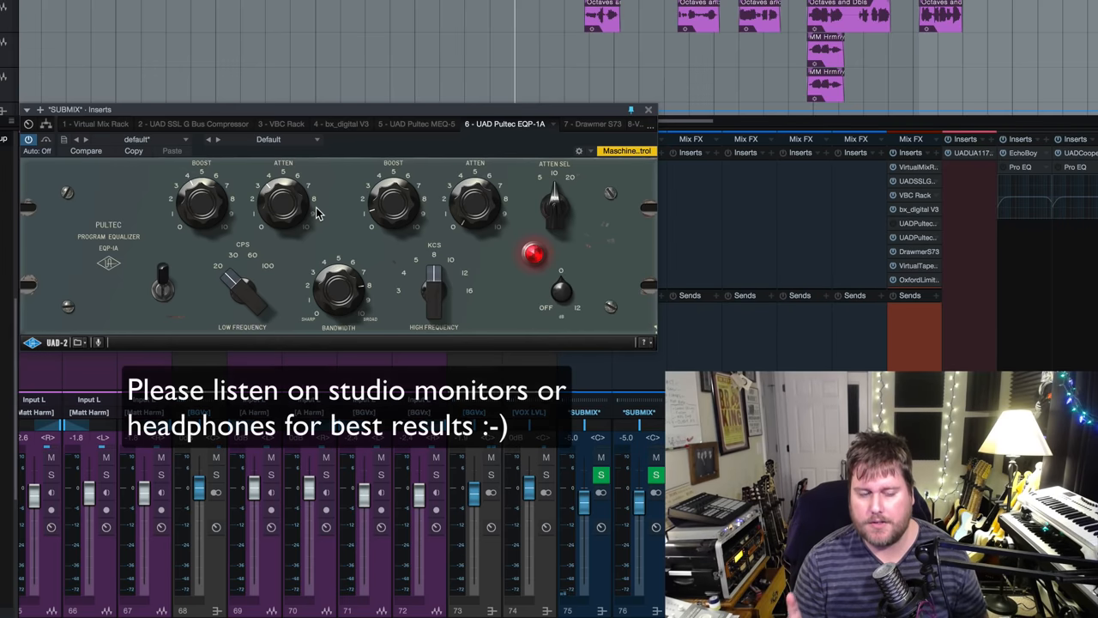
{"action": "mouse_move", "coordinate": [429, 243]}
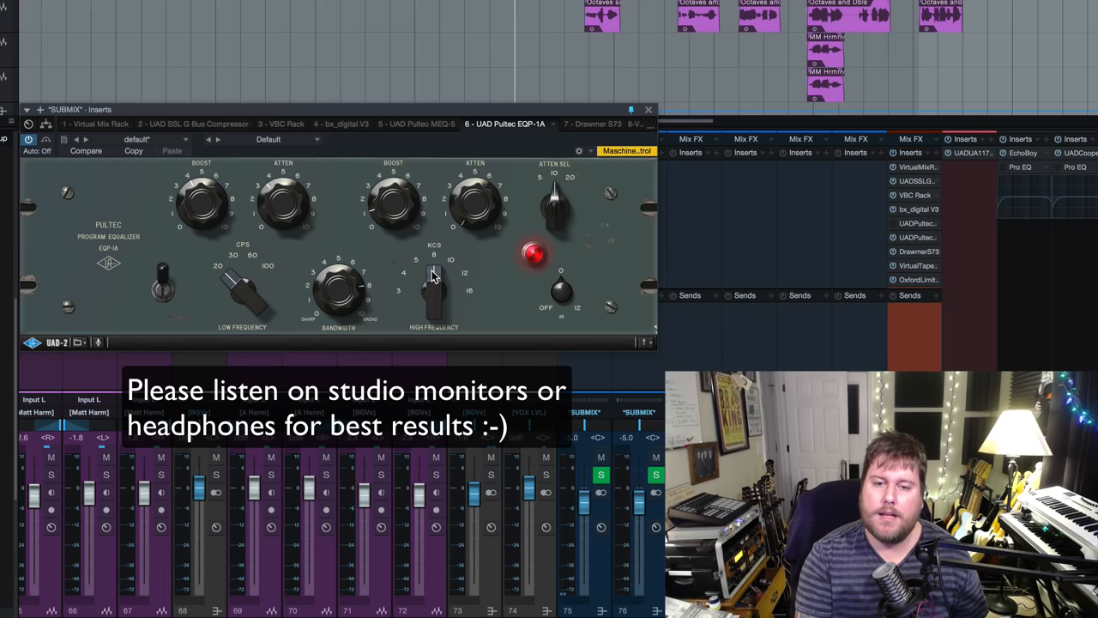
{"action": "mouse_move", "coordinate": [445, 253]}
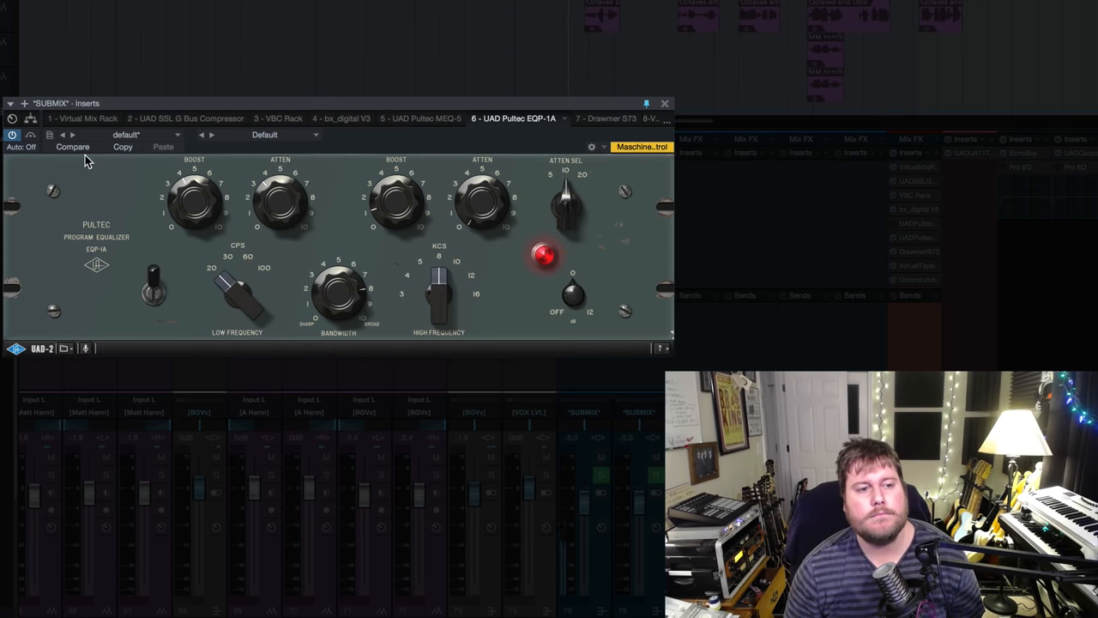
{"action": "mouse_move", "coordinate": [12, 136]}
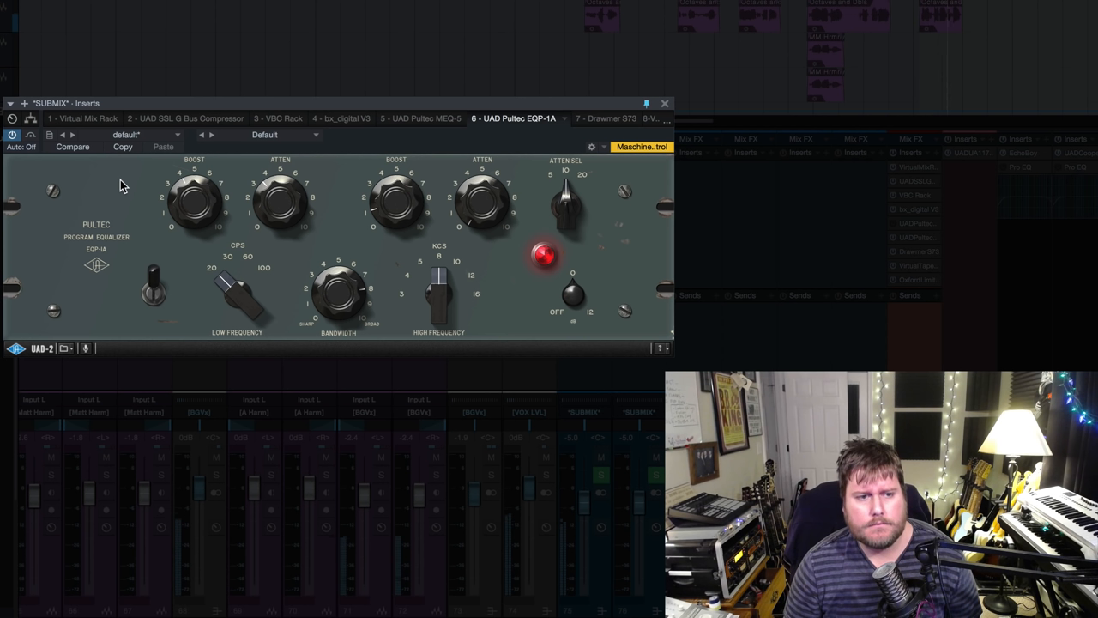
{"action": "mouse_move", "coordinate": [37, 194]}
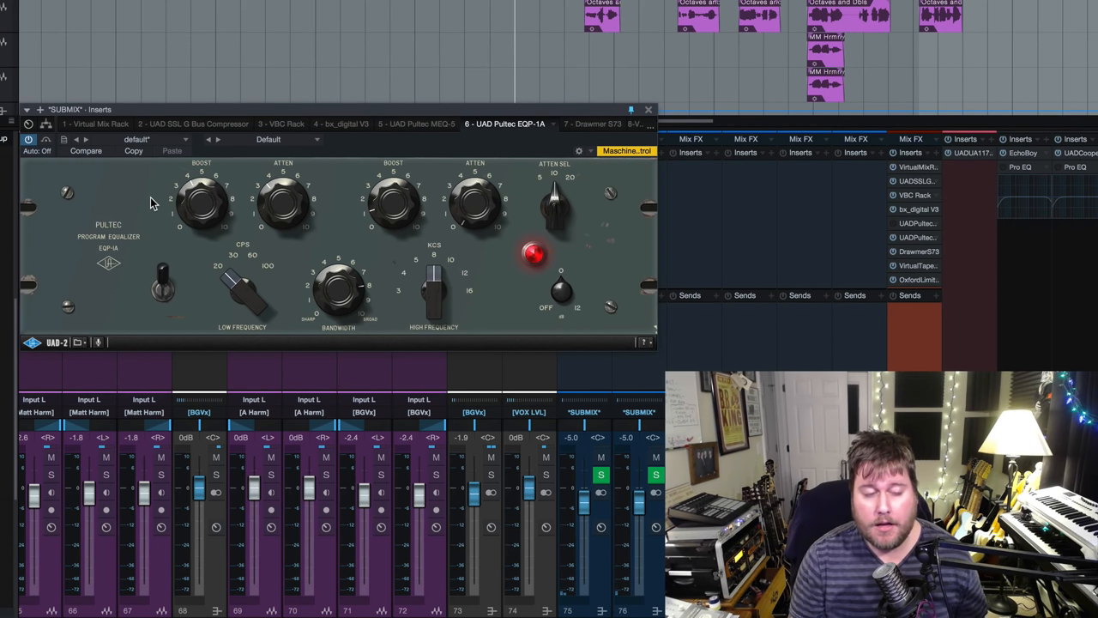
{"action": "mouse_move", "coordinate": [270, 202]}
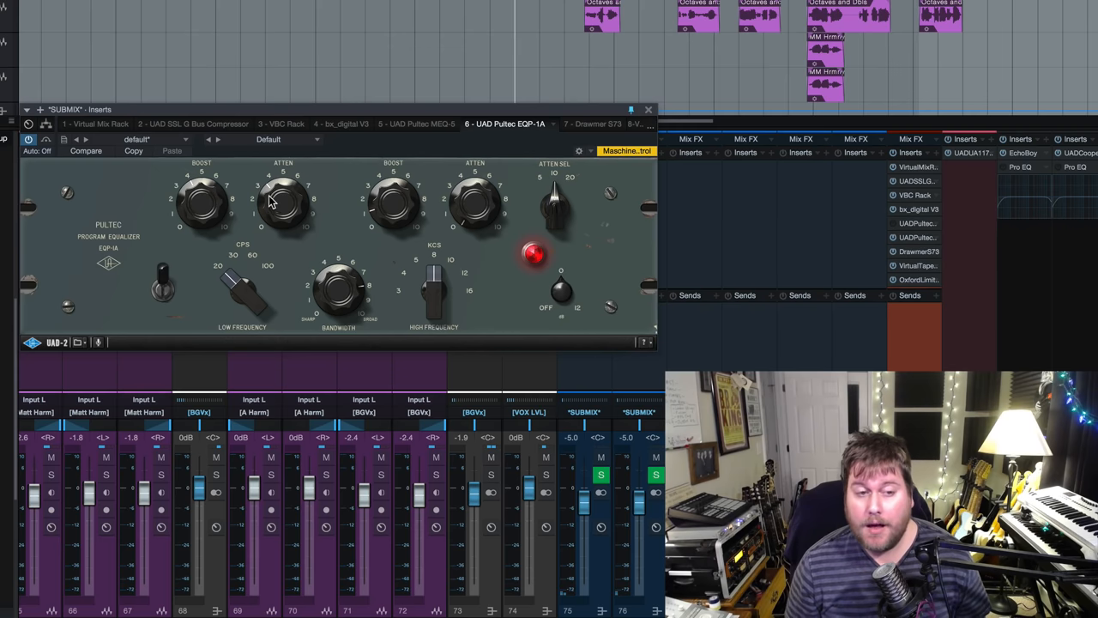
{"action": "mouse_move", "coordinate": [336, 167]}
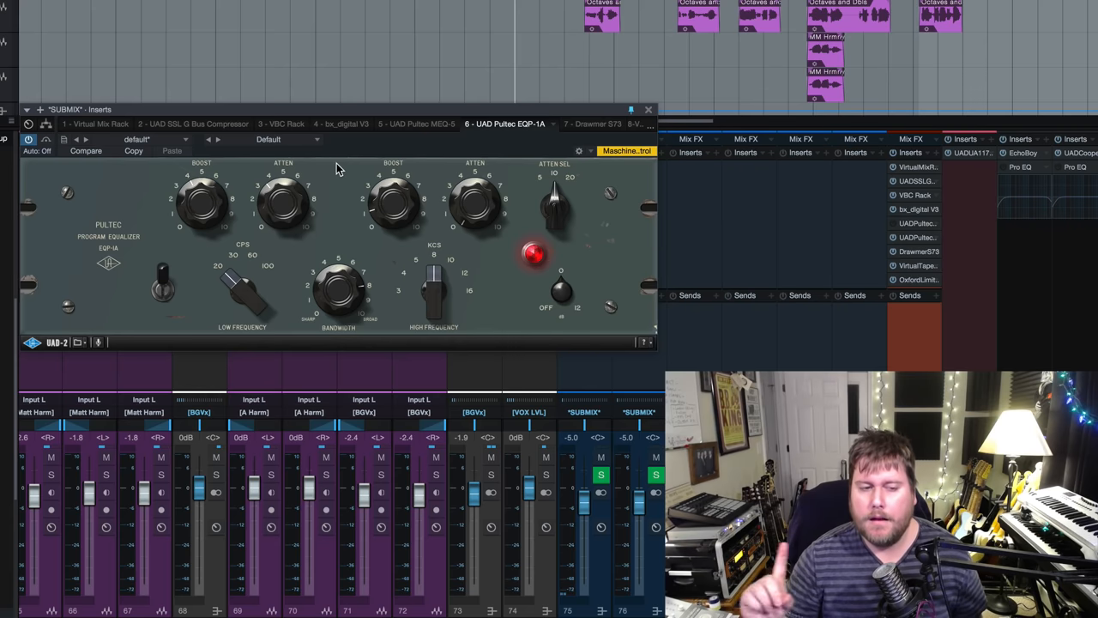
{"action": "mouse_move", "coordinate": [367, 214]}
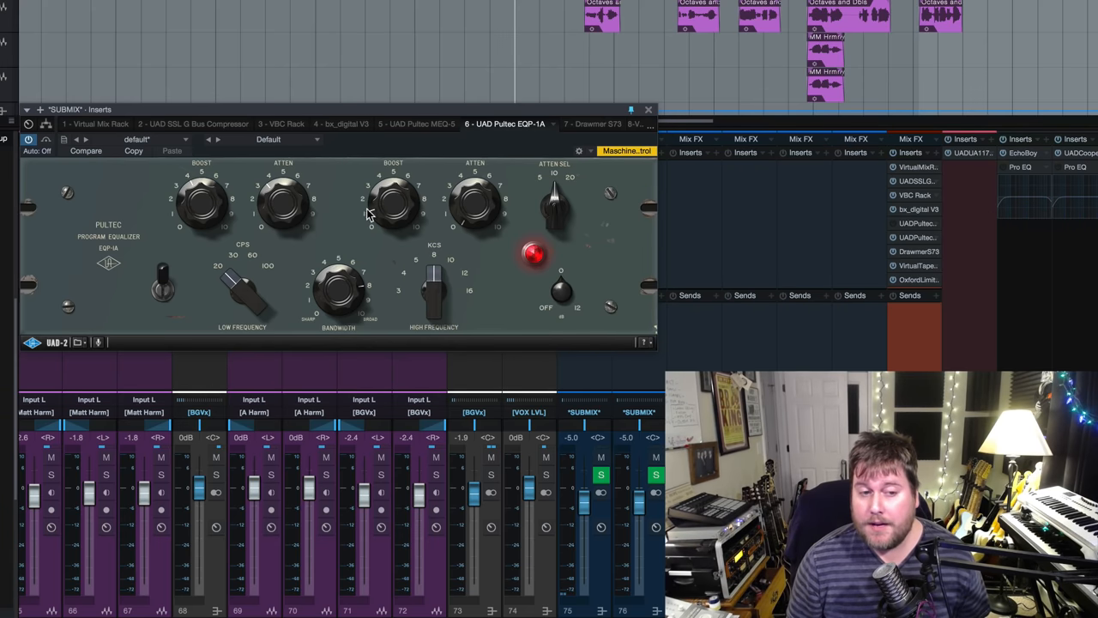
{"action": "mouse_move", "coordinate": [373, 209]}
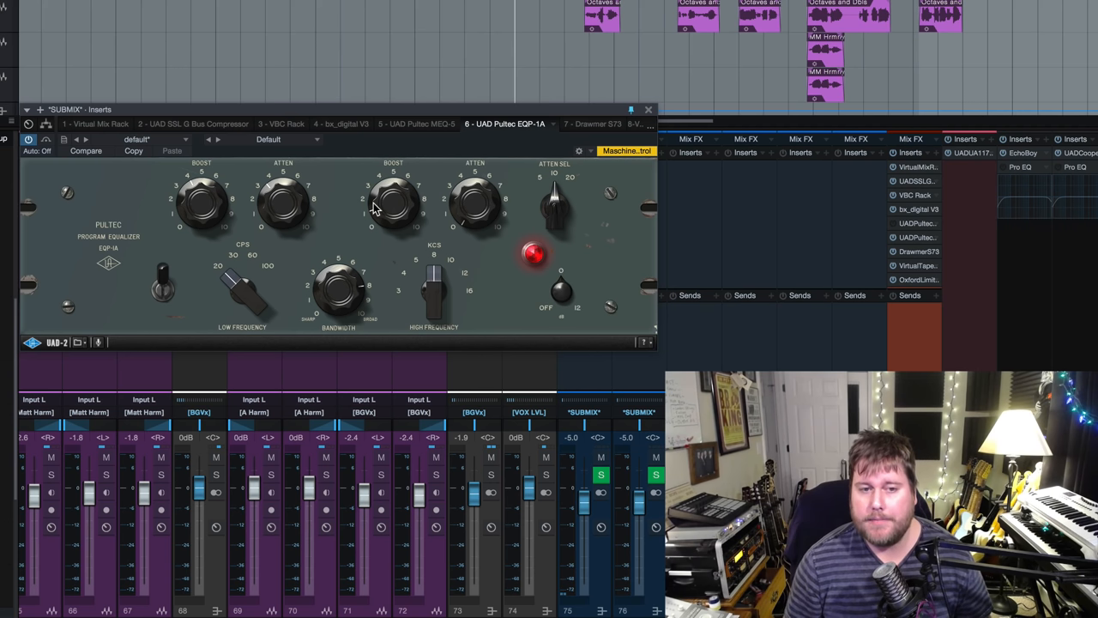
{"action": "mouse_move", "coordinate": [372, 261]}
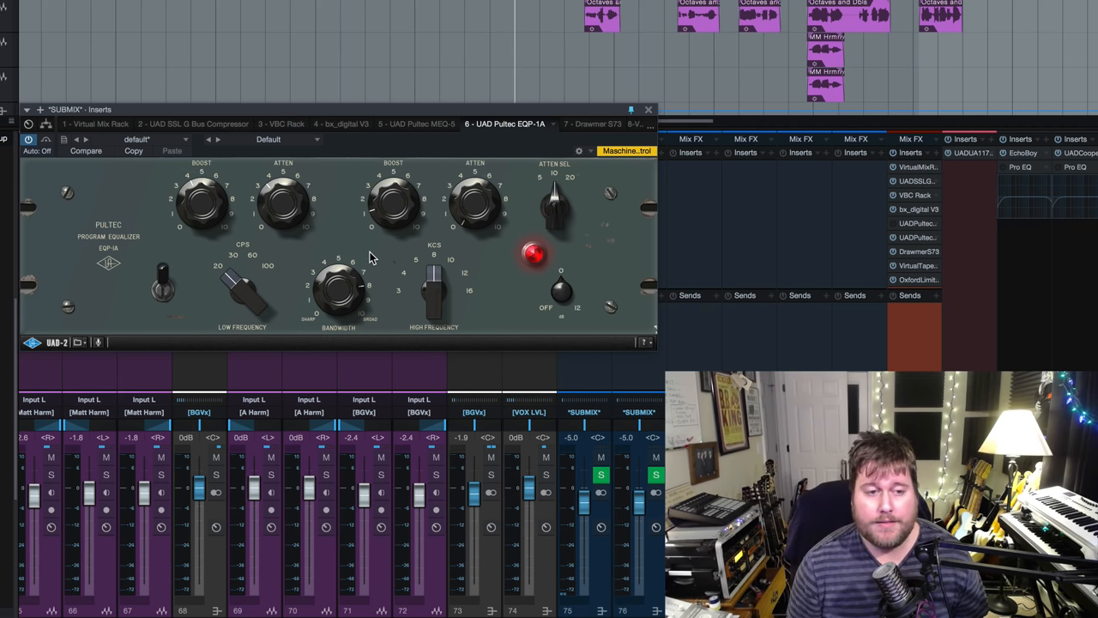
{"action": "mouse_move", "coordinate": [858, 254]}
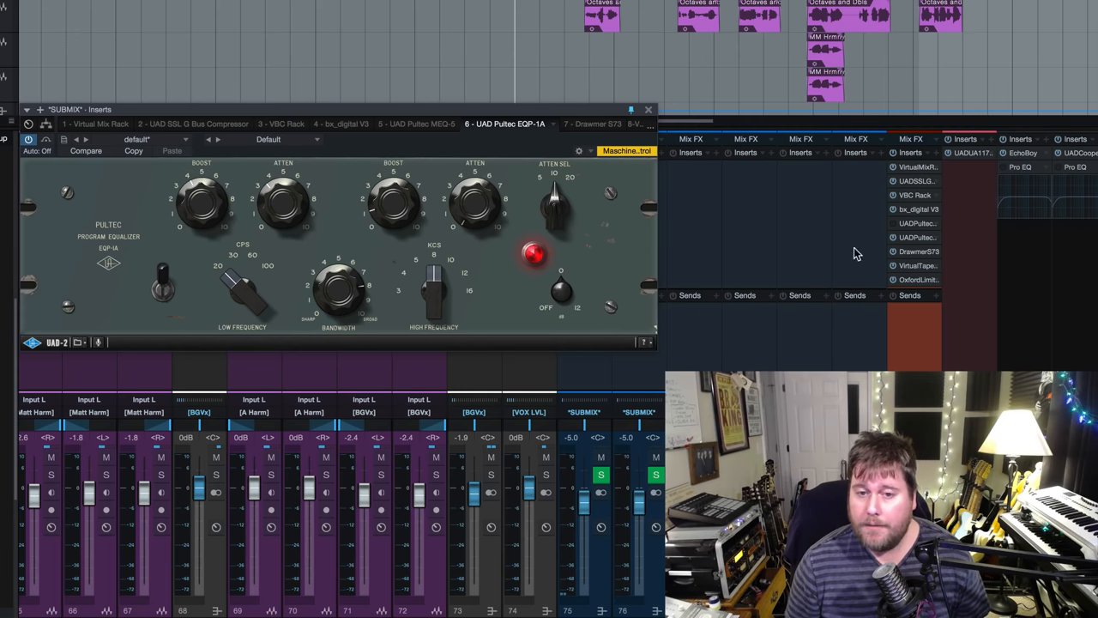
{"action": "mouse_move", "coordinate": [195, 280]}
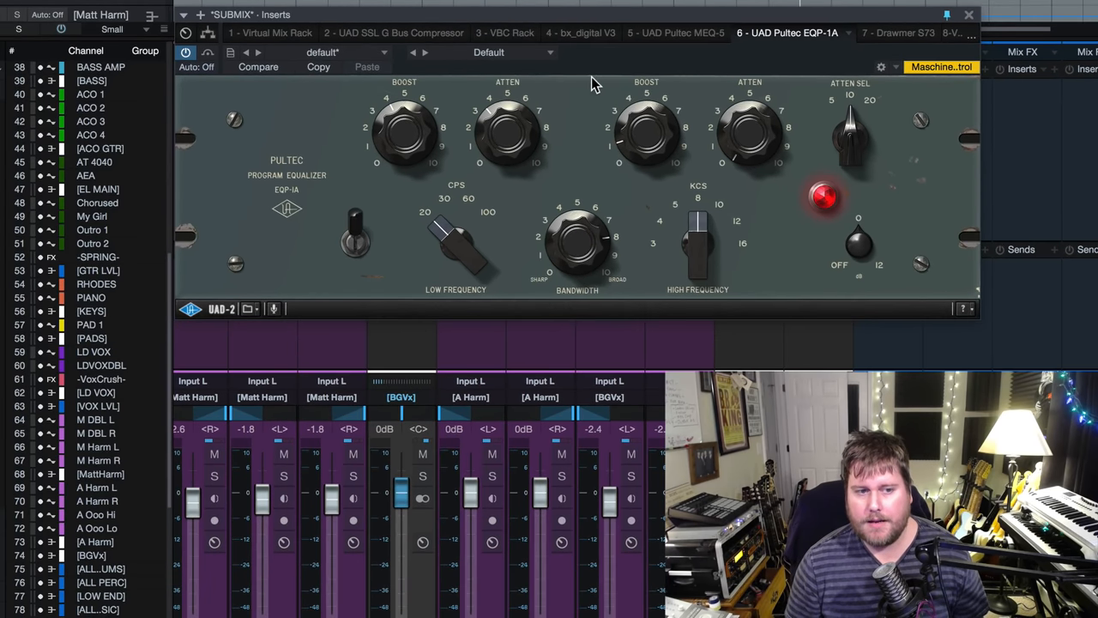
{"action": "mouse_move", "coordinate": [376, 126]}
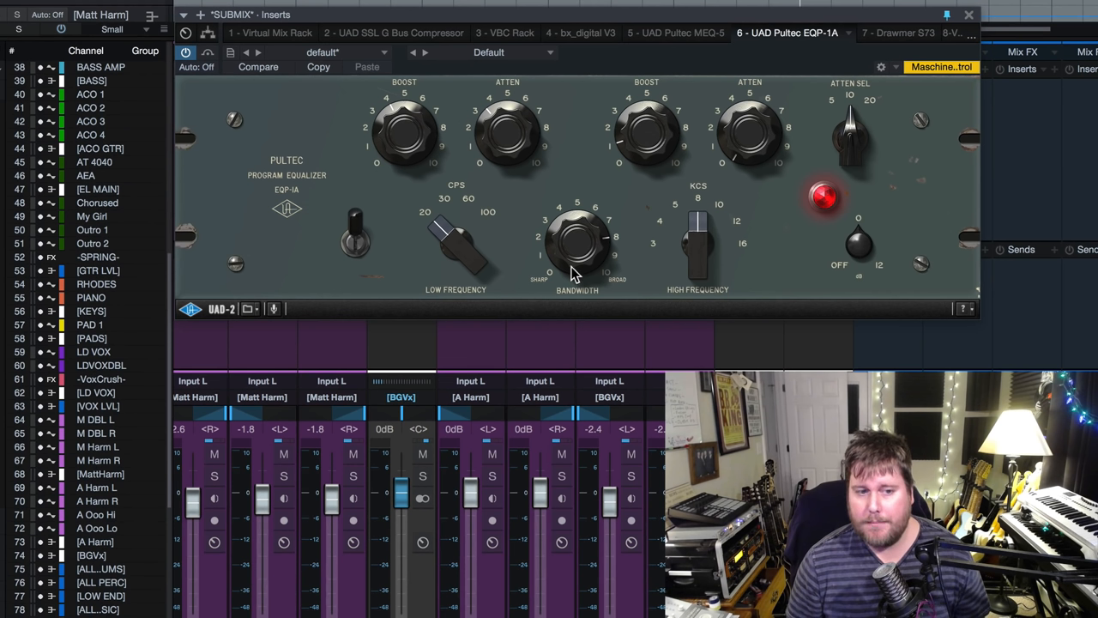
{"action": "mouse_move", "coordinate": [678, 249]}
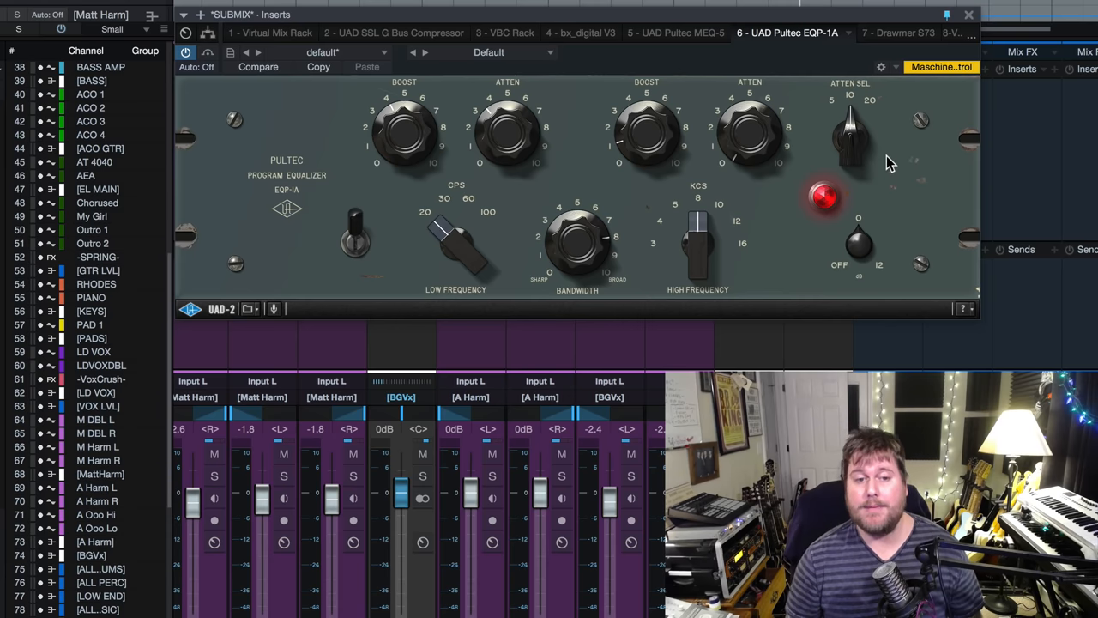
{"action": "mouse_move", "coordinate": [429, 133]}
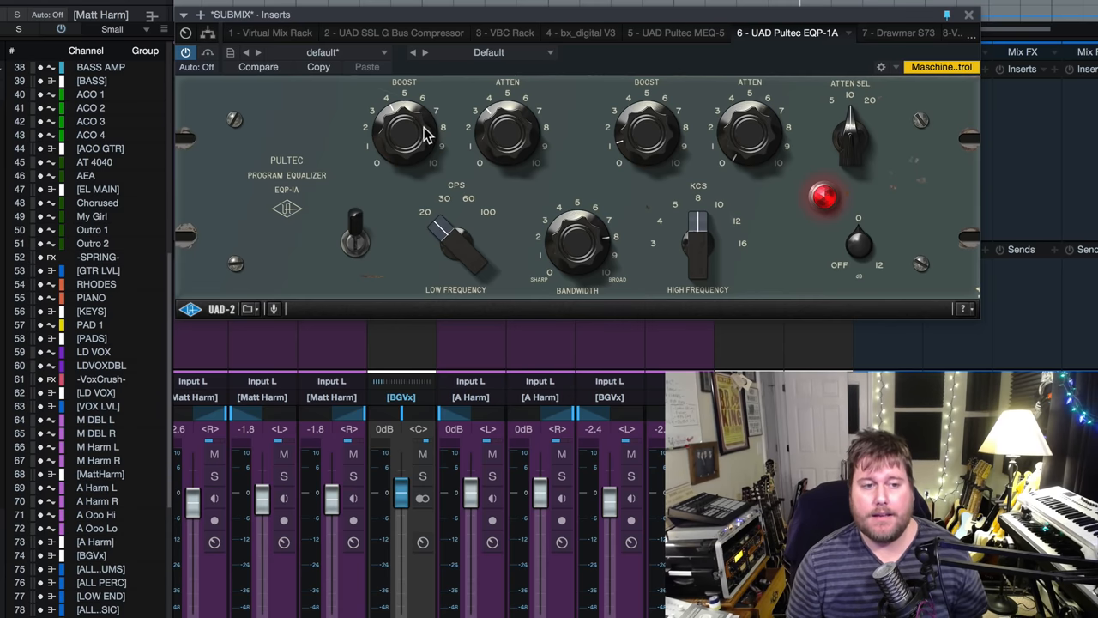
{"action": "mouse_move", "coordinate": [470, 213]}
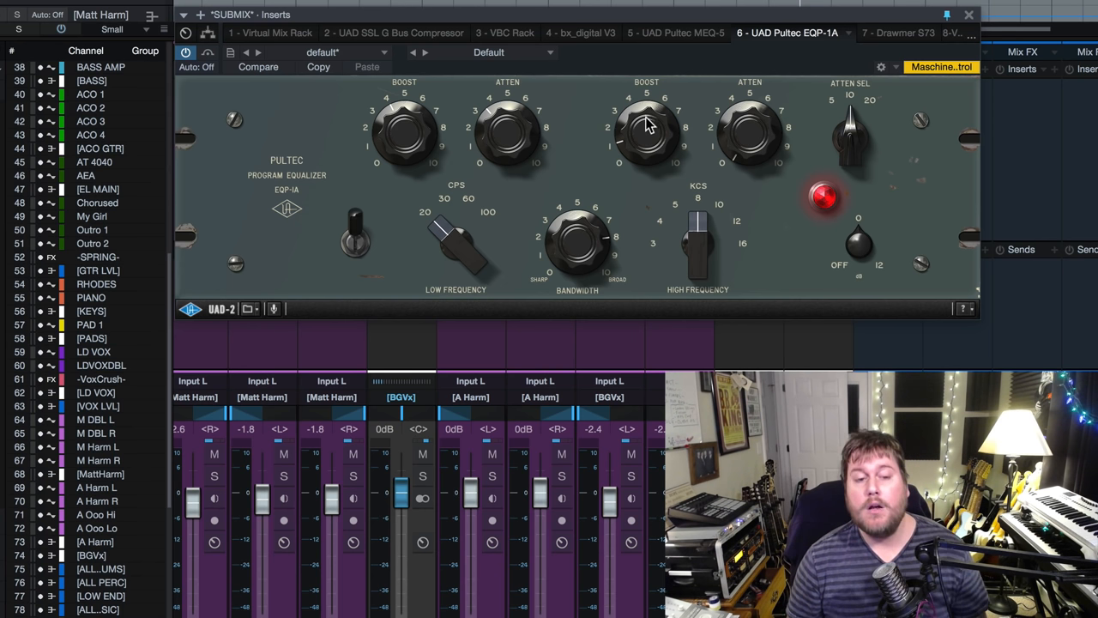
{"action": "mouse_move", "coordinate": [656, 251]}
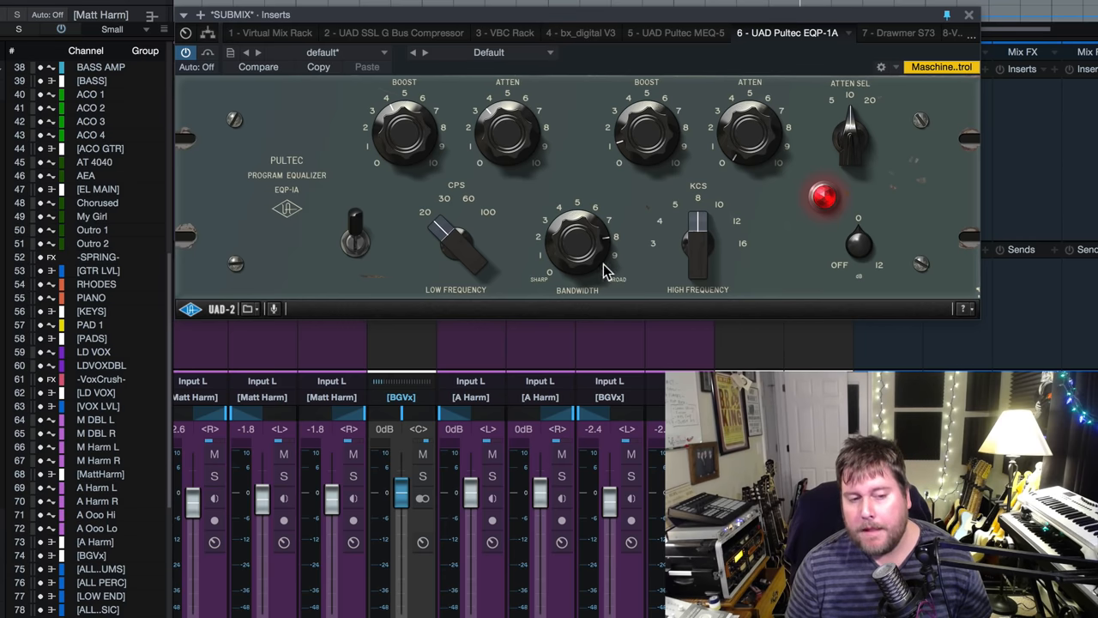
{"action": "left_click_drag", "start_coordinate": [592, 244], "coordinate": [588, 262]}
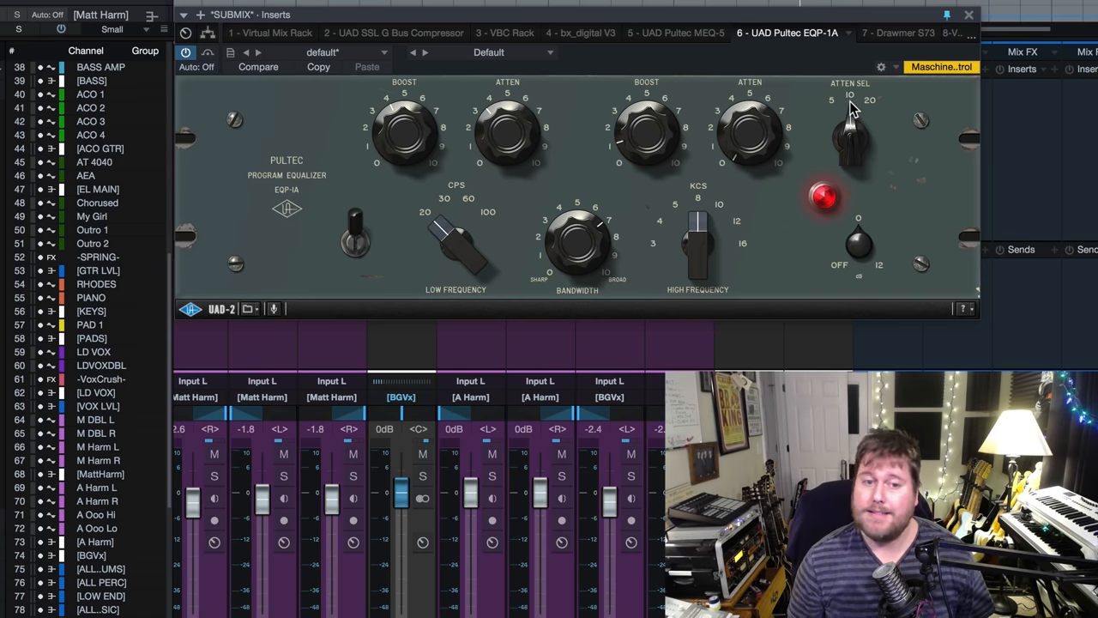
{"action": "mouse_move", "coordinate": [751, 137]}
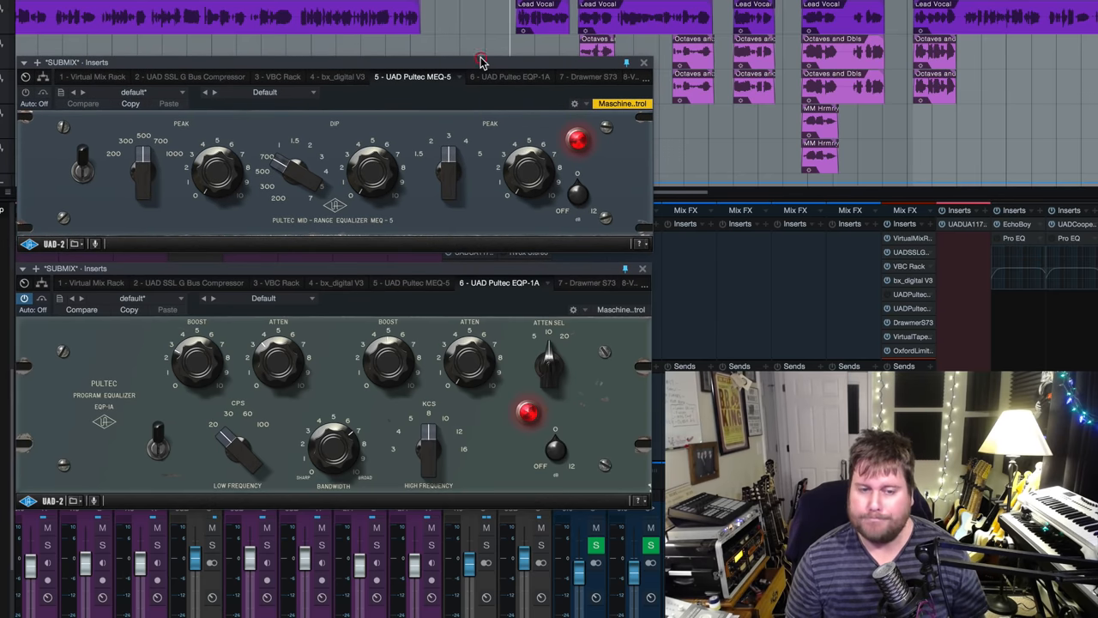
{"action": "mouse_move", "coordinate": [433, 167]}
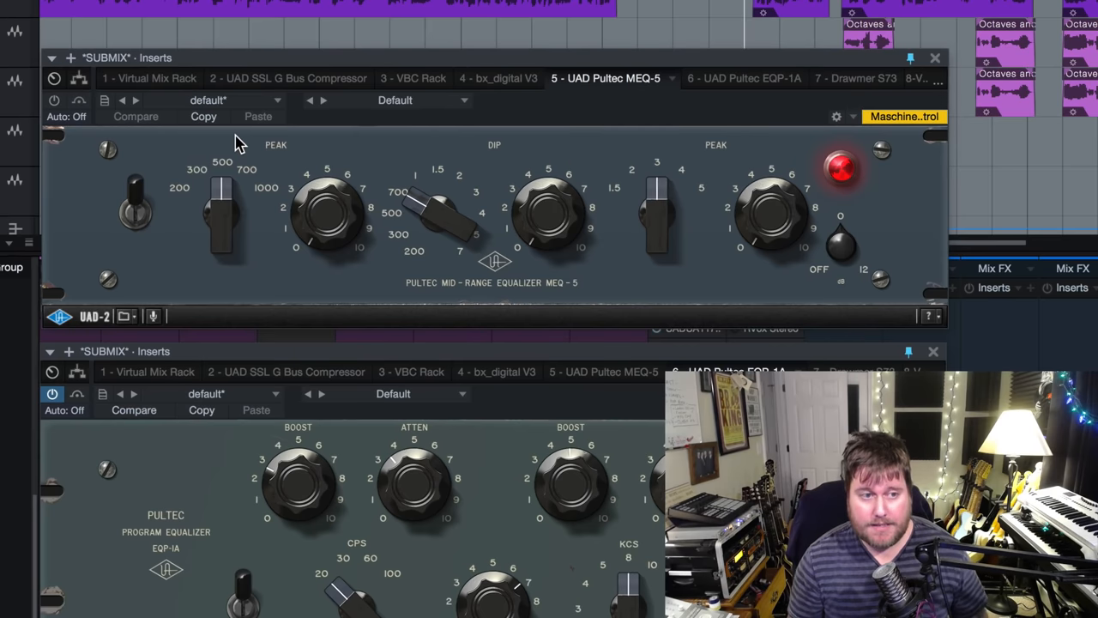
{"action": "mouse_move", "coordinate": [186, 277]}
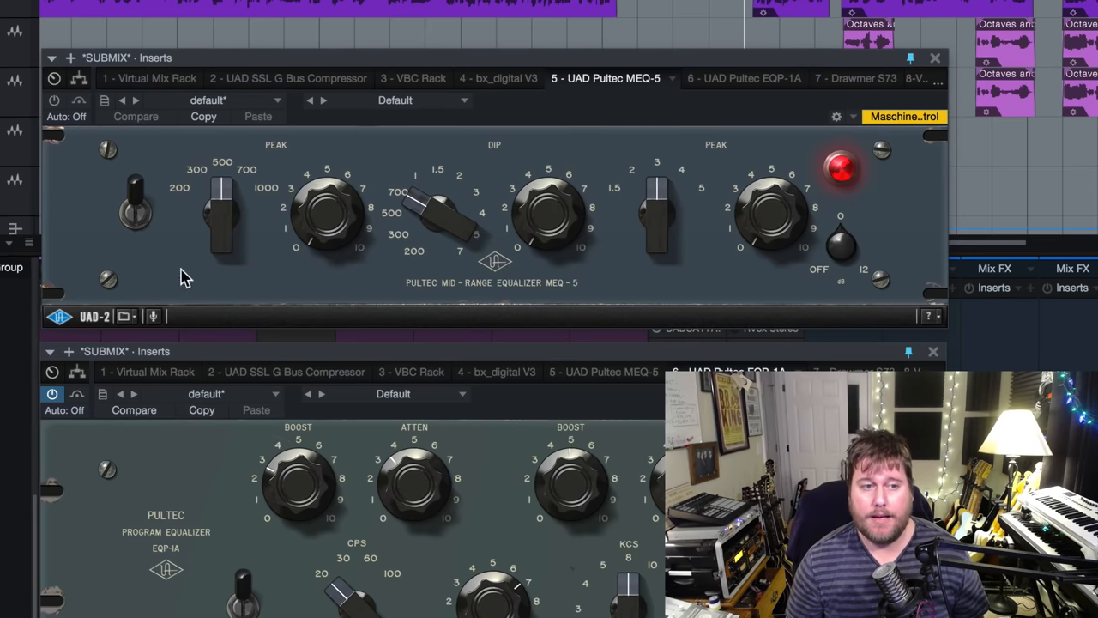
{"action": "mouse_move", "coordinate": [573, 151]}
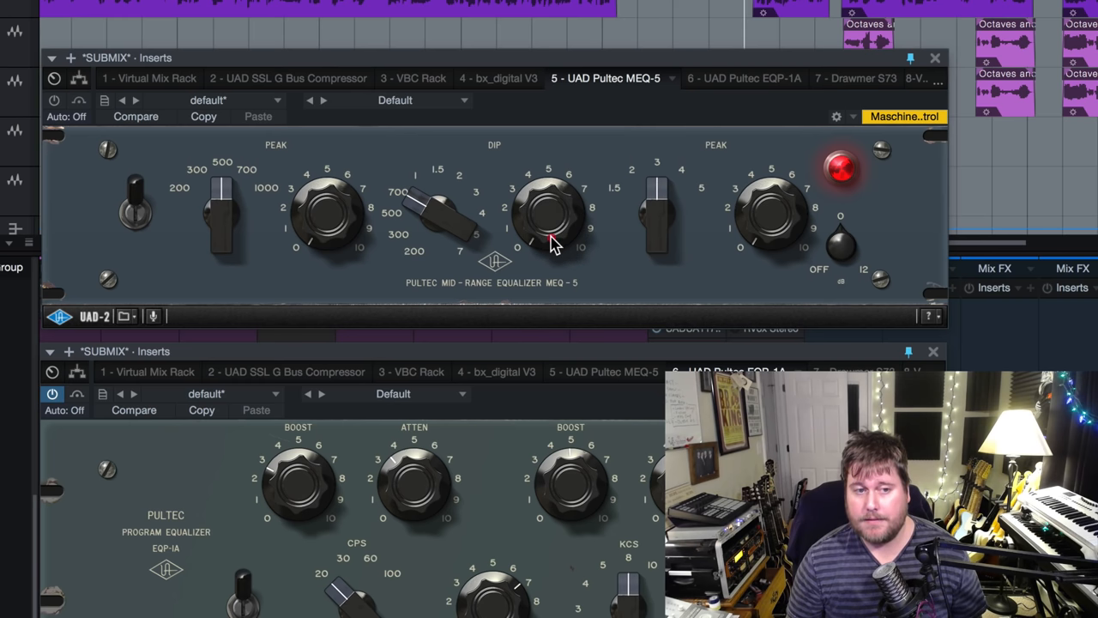
{"action": "mouse_move", "coordinate": [446, 168]}
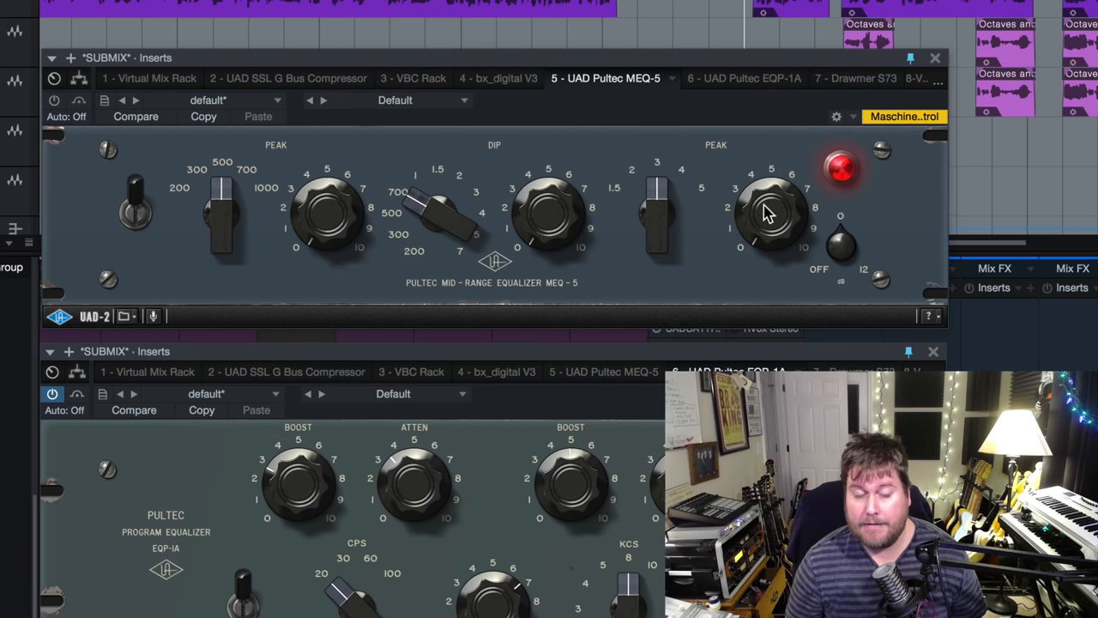
{"action": "mouse_move", "coordinate": [616, 207]}
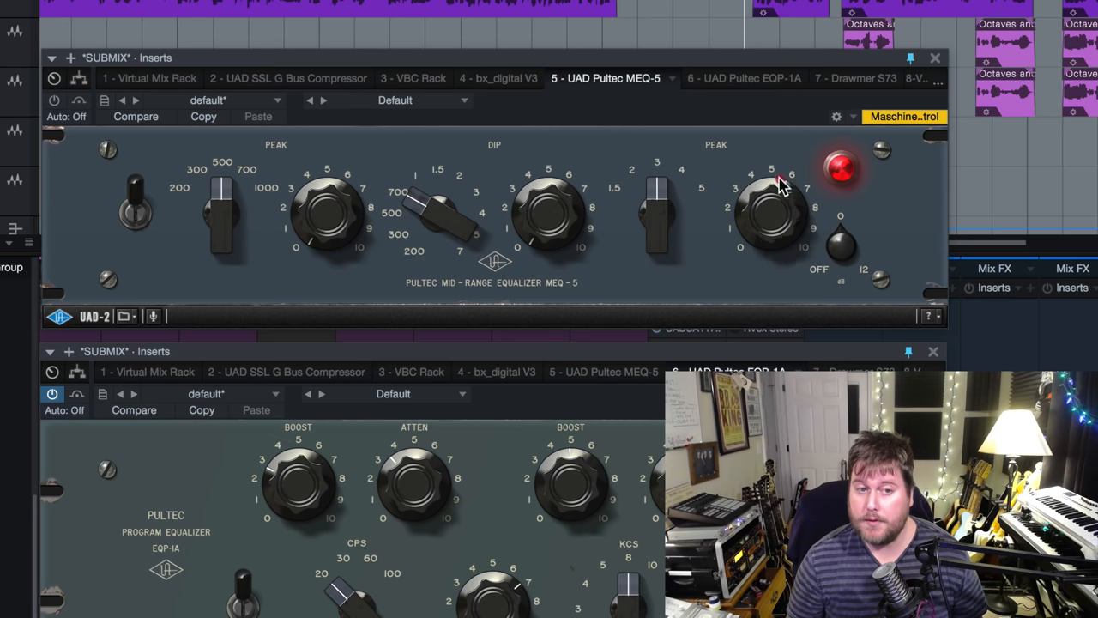
{"action": "mouse_move", "coordinate": [683, 176]}
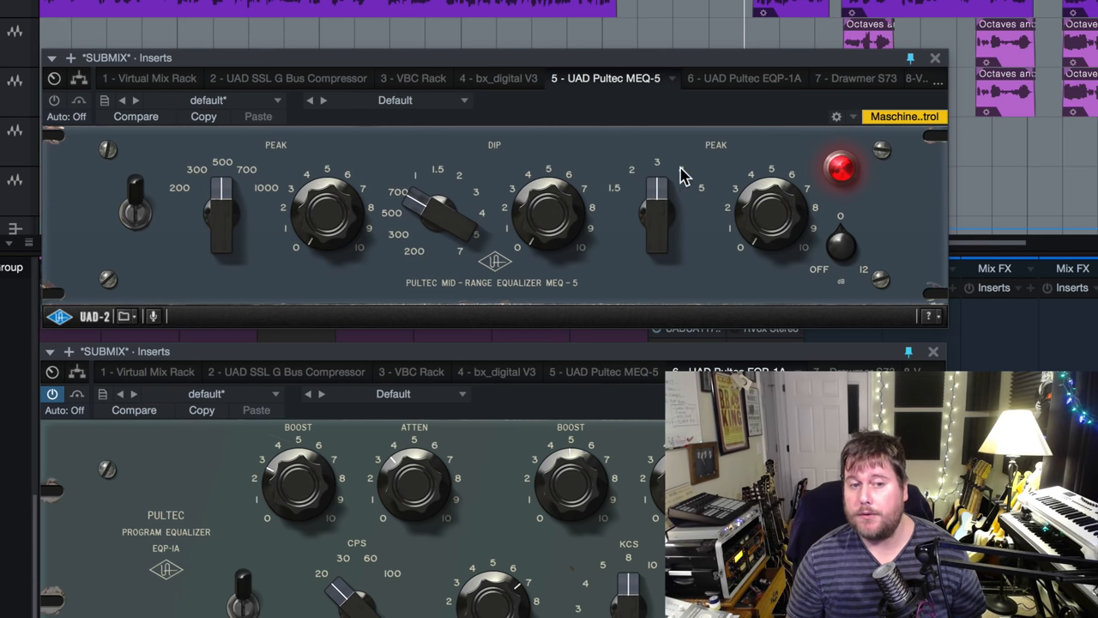
{"action": "mouse_move", "coordinate": [695, 204]}
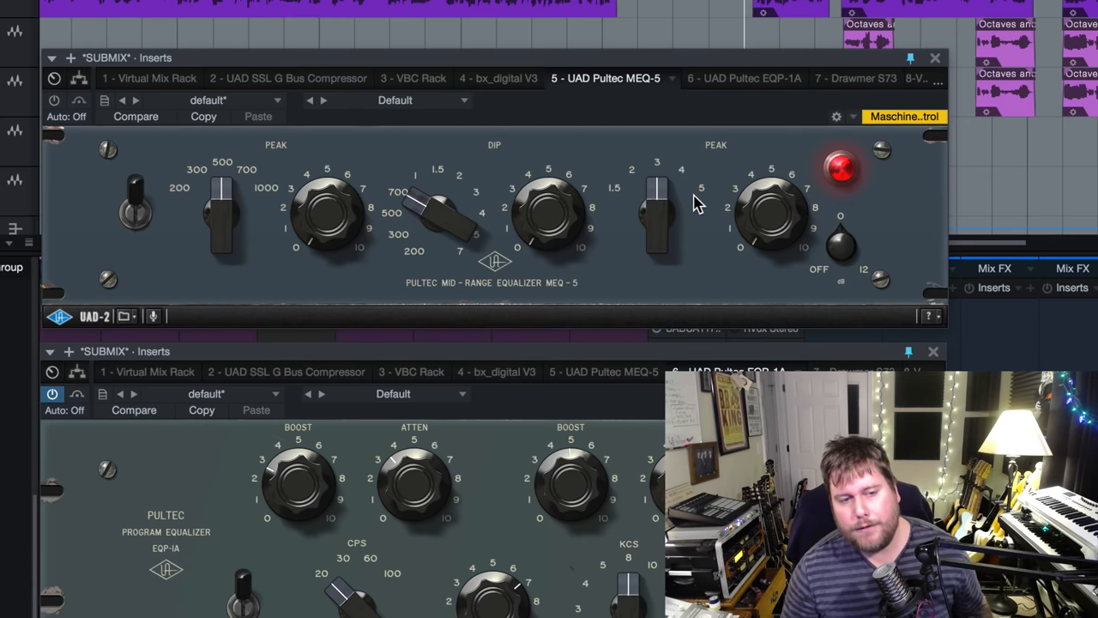
{"action": "mouse_move", "coordinate": [713, 188]}
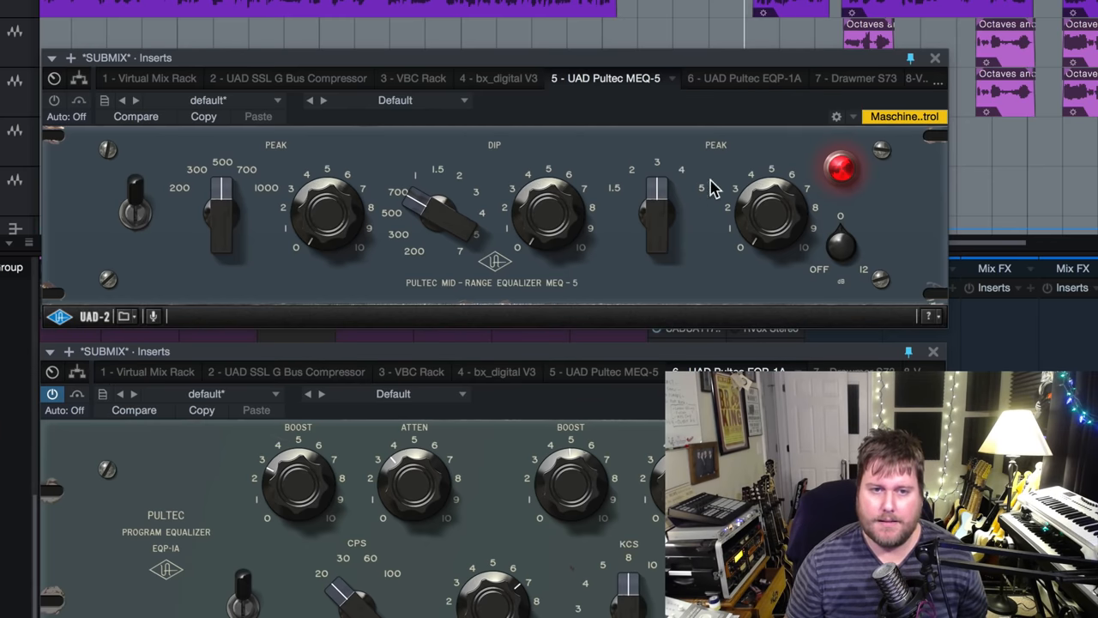
{"action": "mouse_move", "coordinate": [942, 65]}
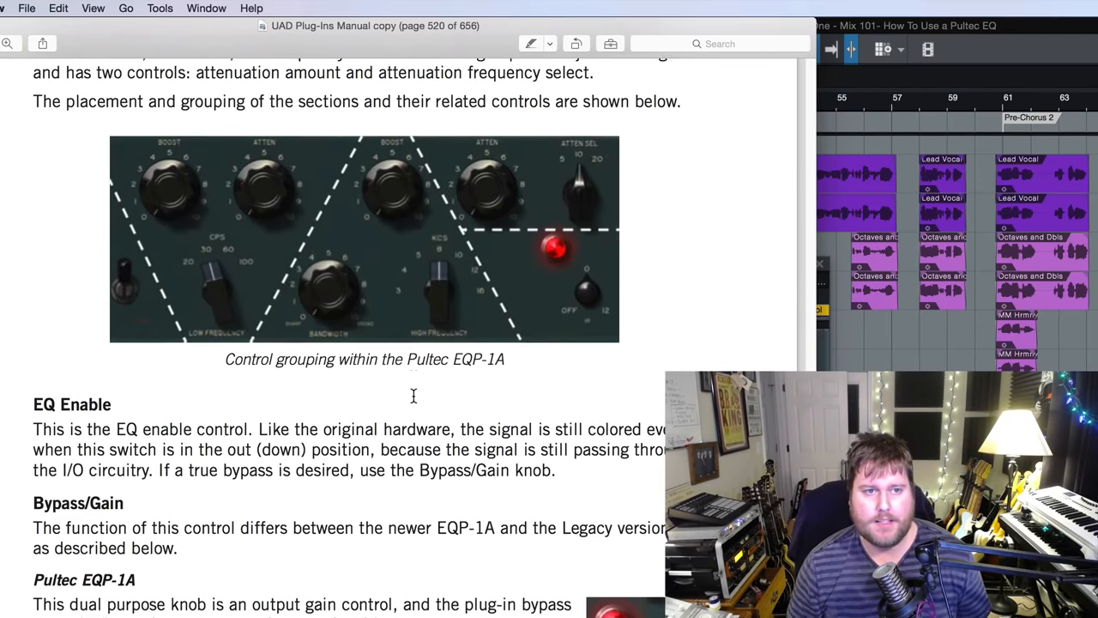
- Scroll the UAD manual down to the EQP-1A control grouping diagram
{"action": "scroll", "scroll_direction": "down", "scroll_amount": 3}
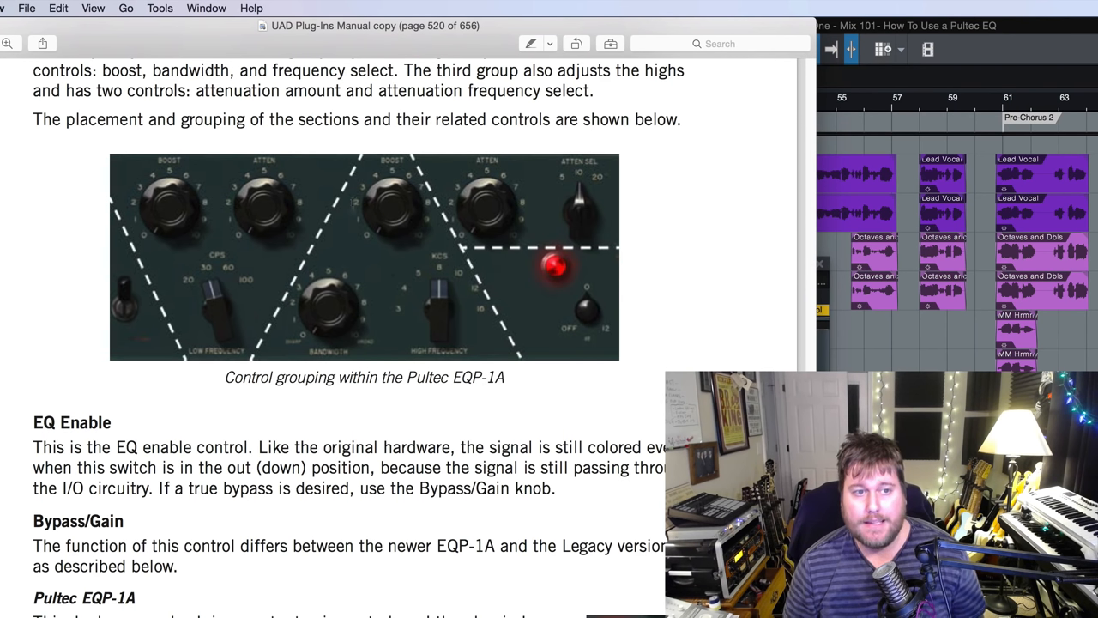
{"action": "mouse_move", "coordinate": [260, 221]}
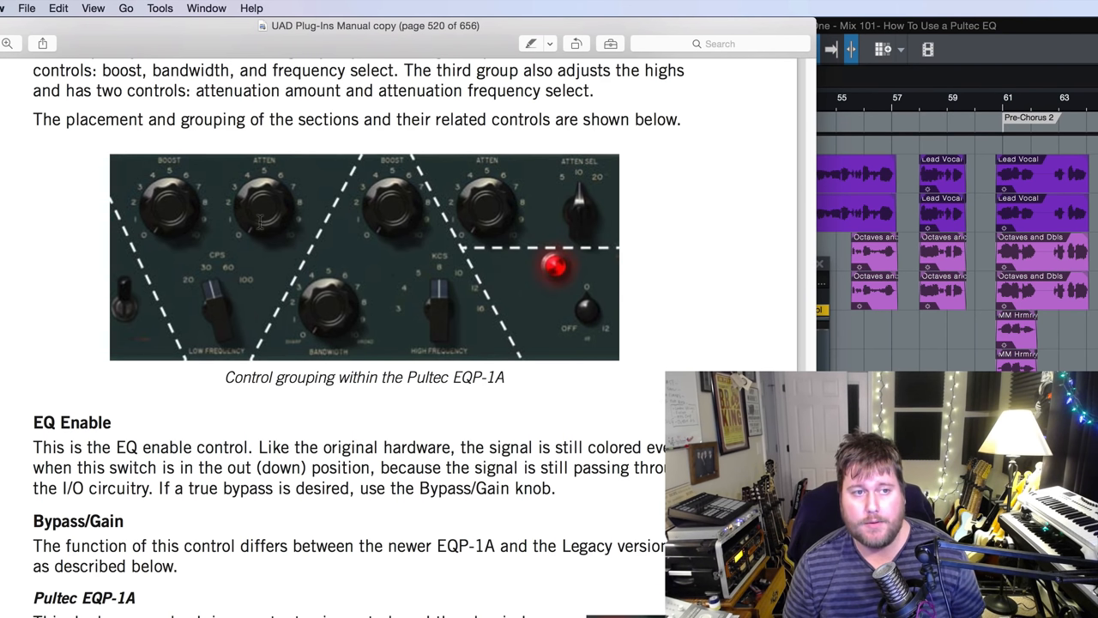
{"action": "mouse_move", "coordinate": [222, 363]}
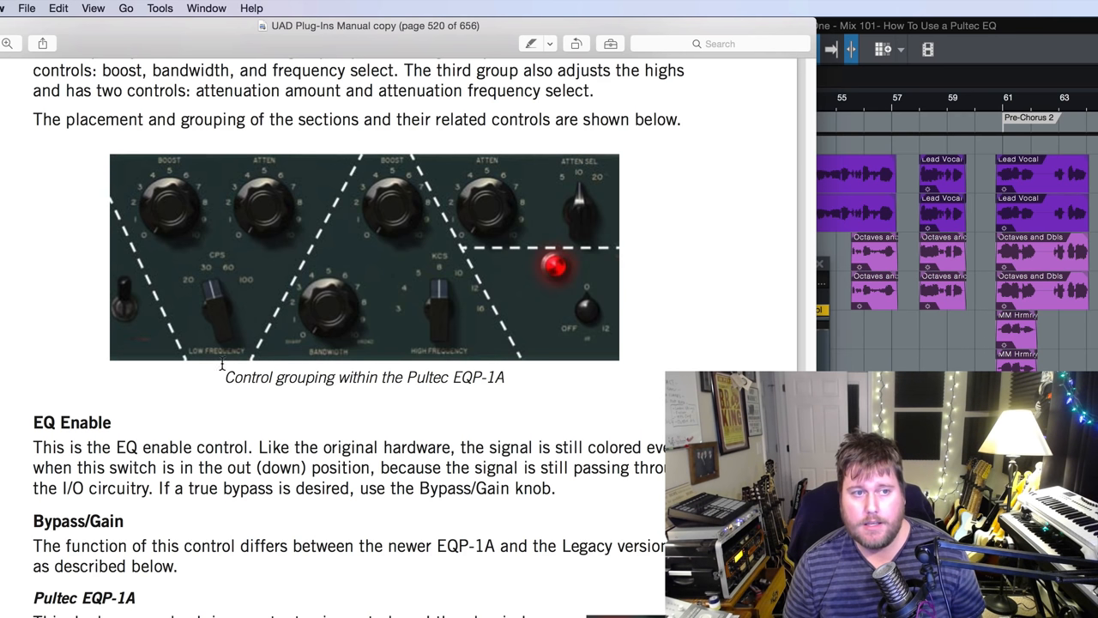
{"action": "mouse_move", "coordinate": [459, 416]}
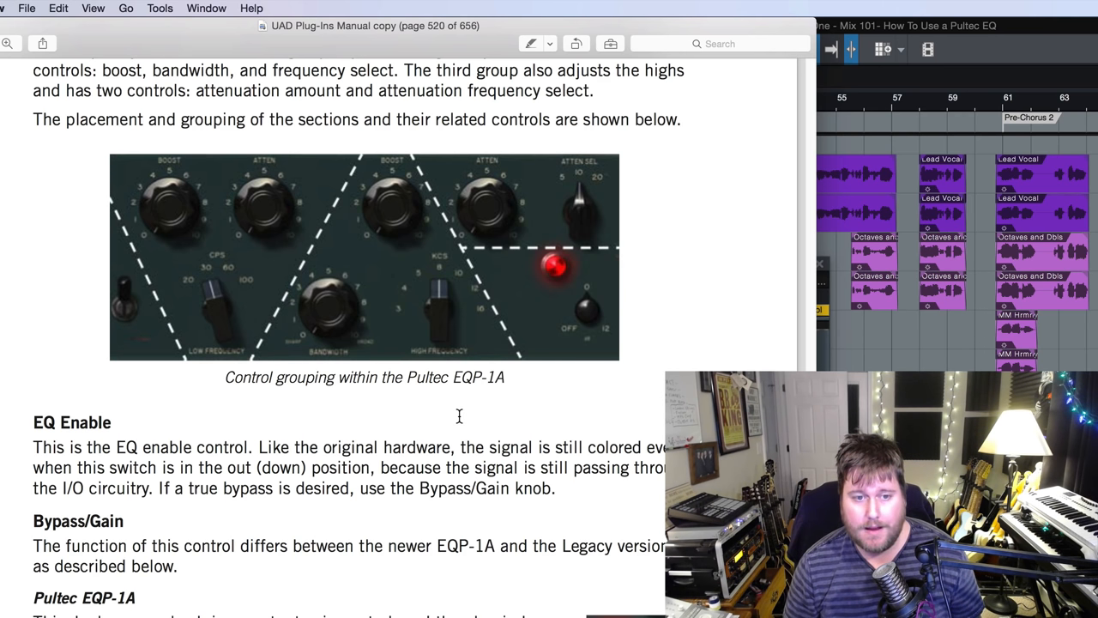
{"action": "scroll", "scroll_direction": "down", "scroll_amount": 3}
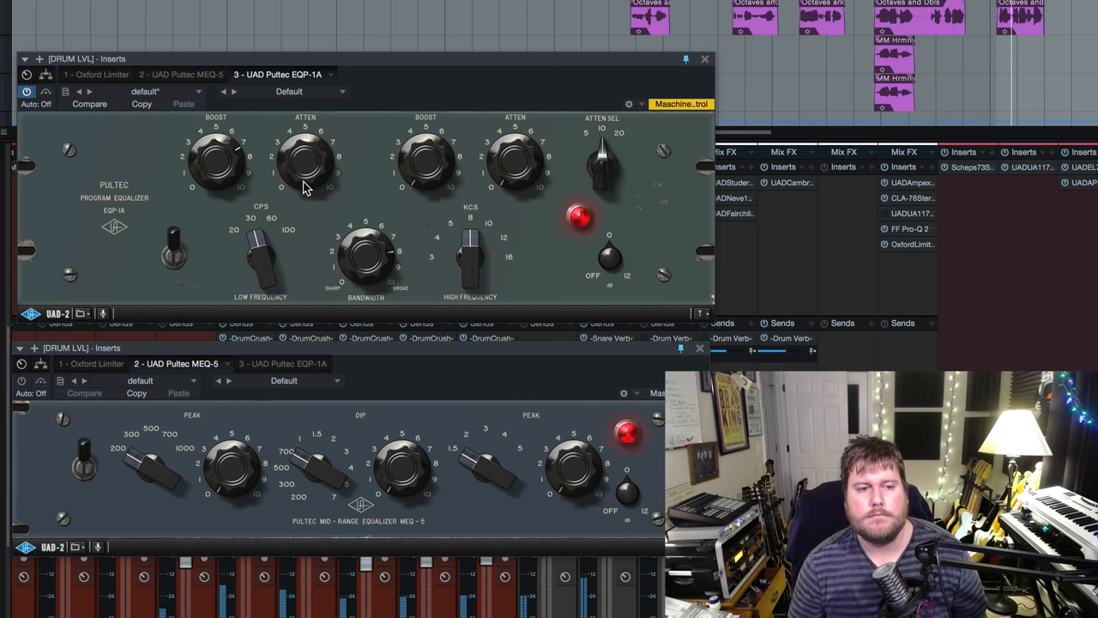
{"action": "mouse_move", "coordinate": [307, 252]}
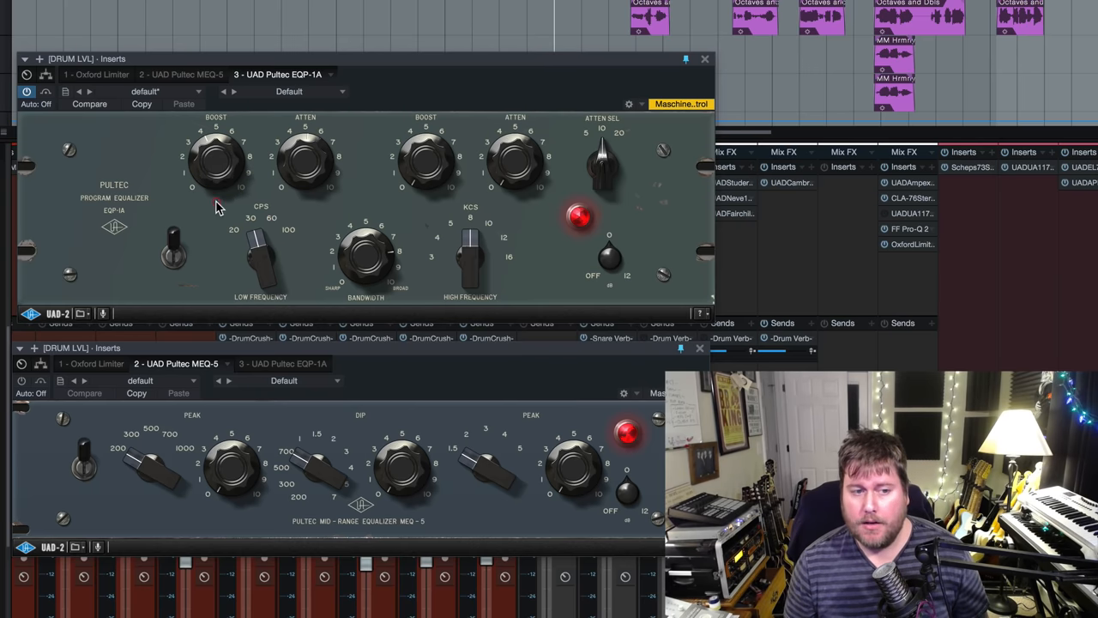
{"action": "mouse_move", "coordinate": [232, 167]}
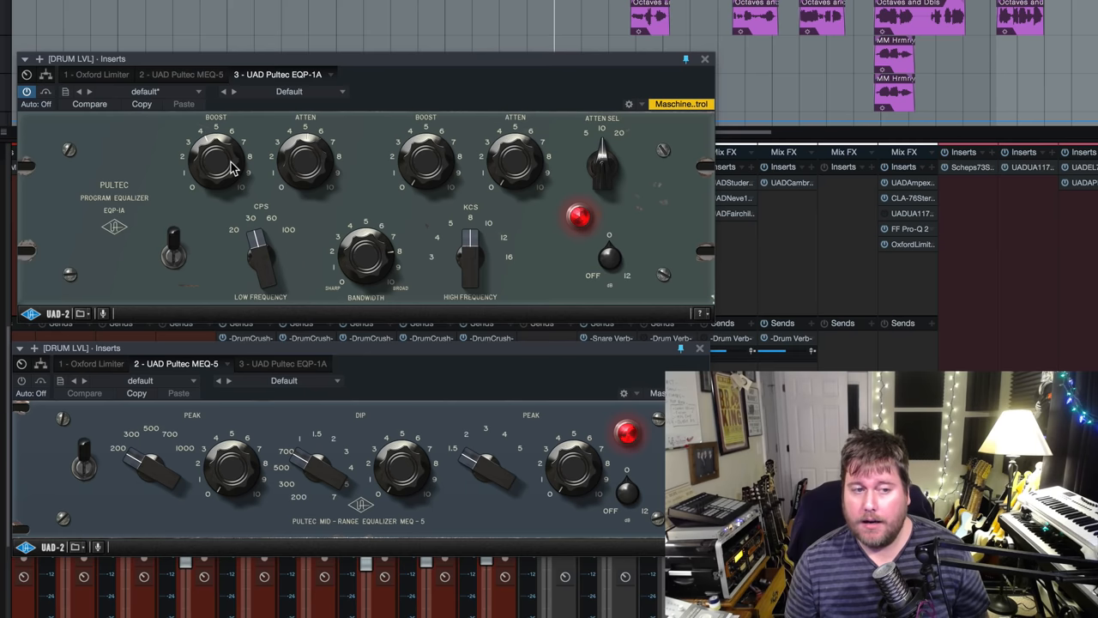
{"action": "mouse_move", "coordinate": [222, 179]}
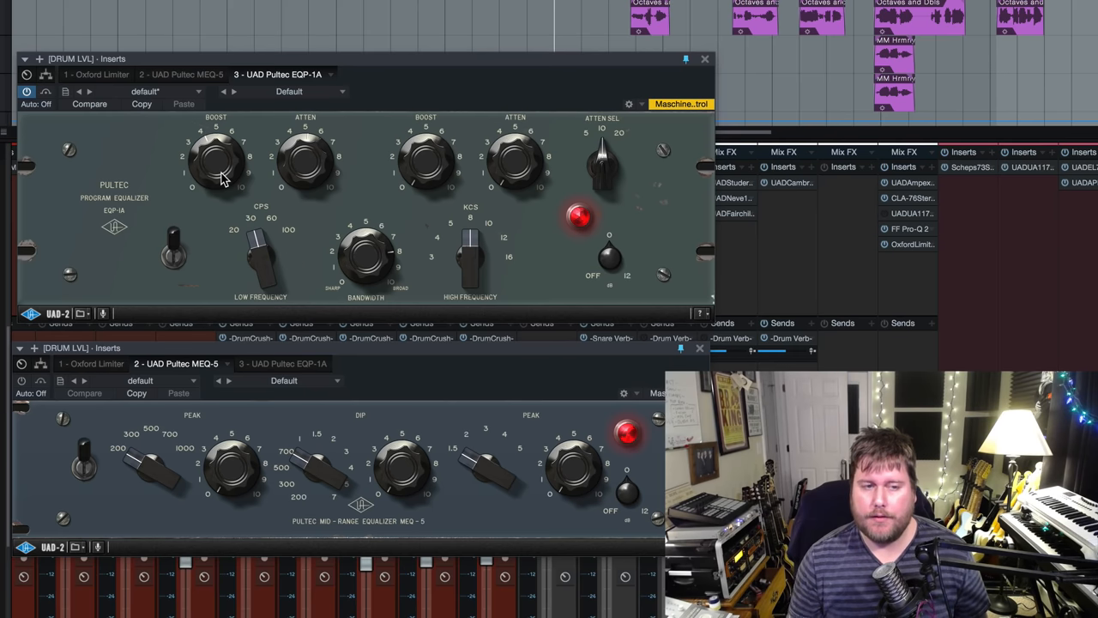
{"action": "mouse_move", "coordinate": [225, 157]}
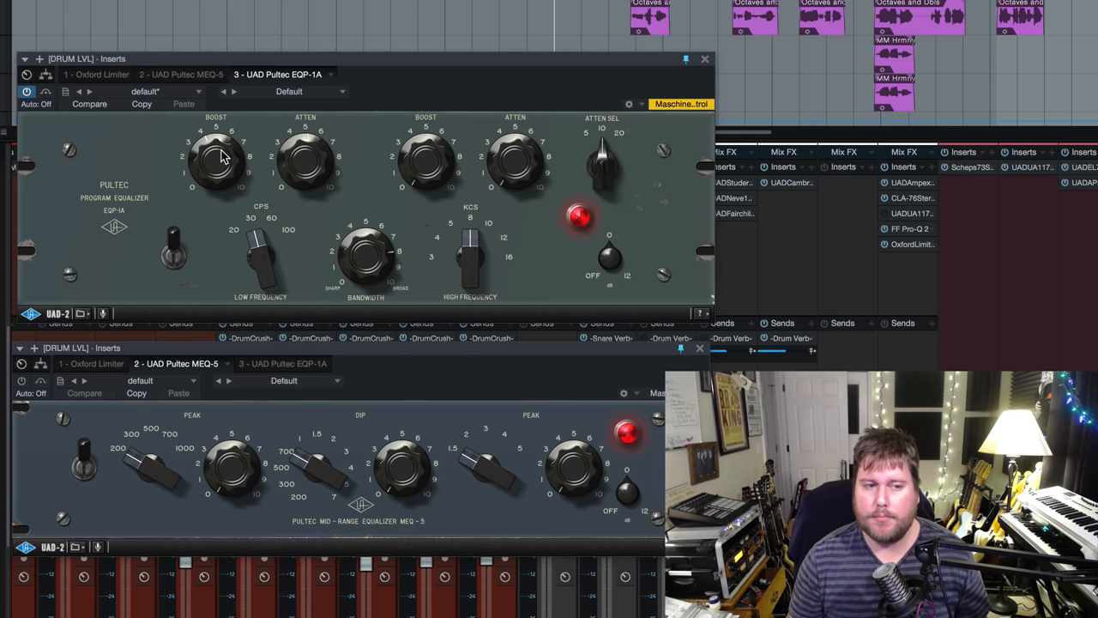
{"action": "mouse_move", "coordinate": [256, 227]}
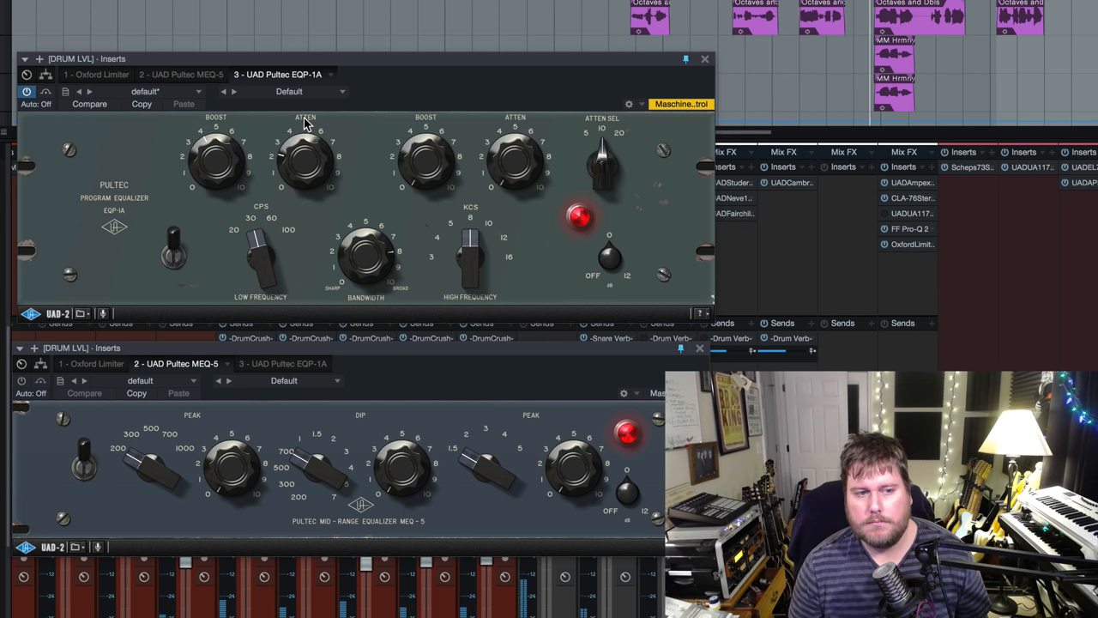
{"action": "mouse_move", "coordinate": [181, 283]}
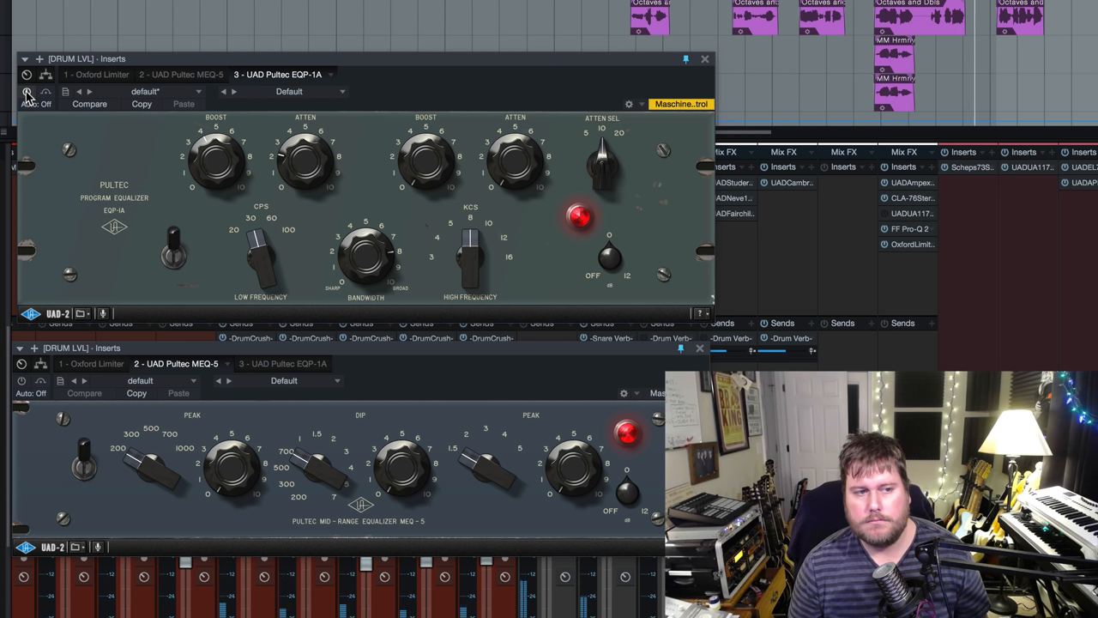
{"action": "mouse_move", "coordinate": [28, 91]}
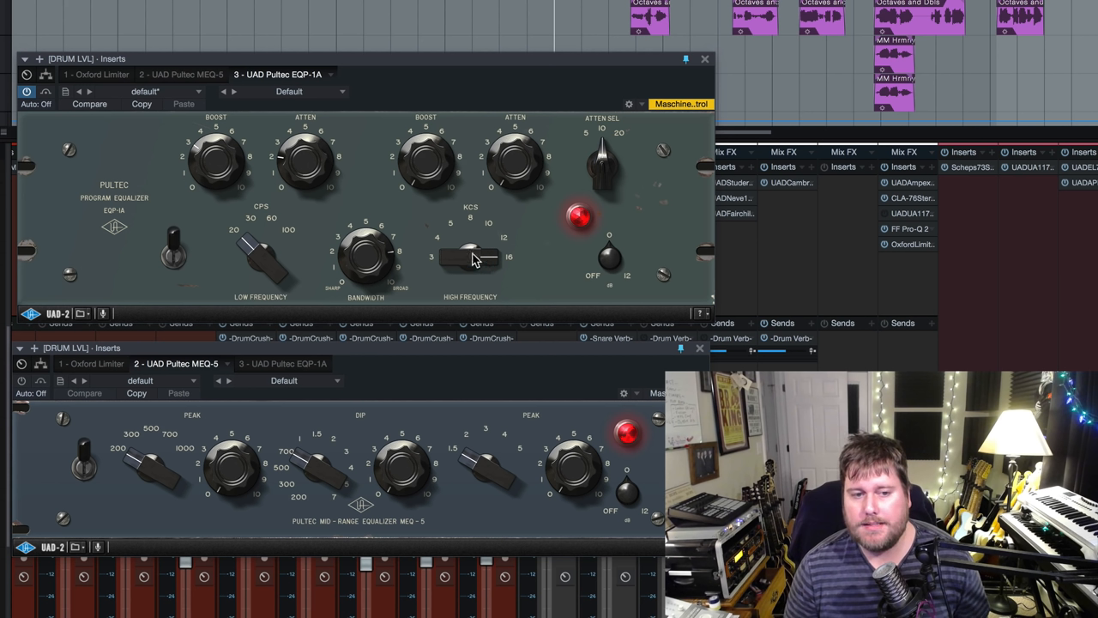
{"action": "mouse_move", "coordinate": [441, 164]}
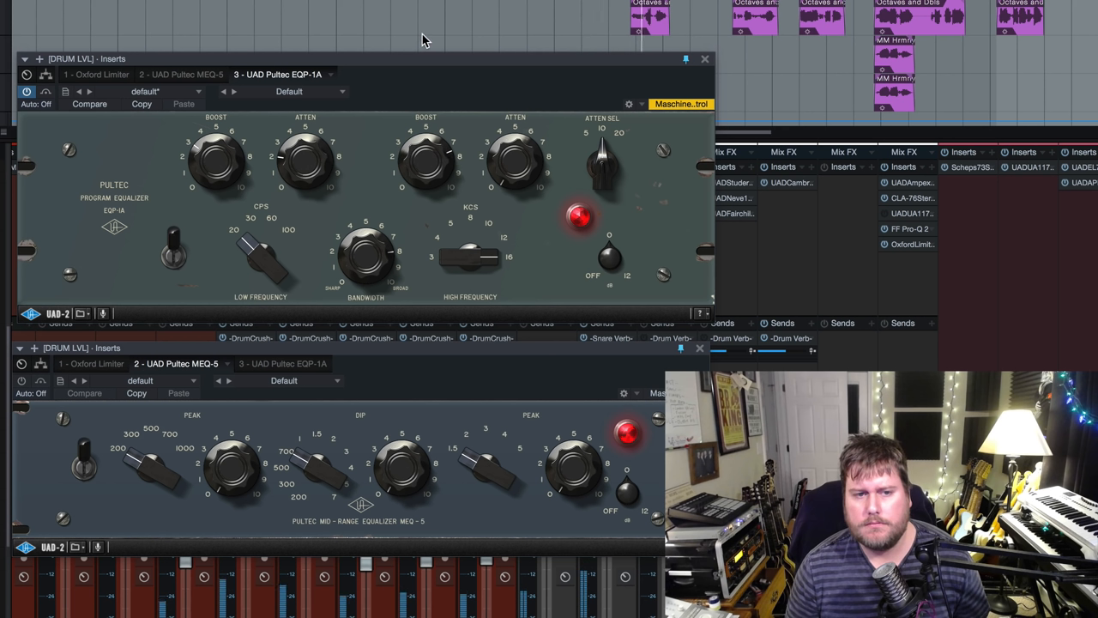
{"action": "mouse_move", "coordinate": [416, 95]}
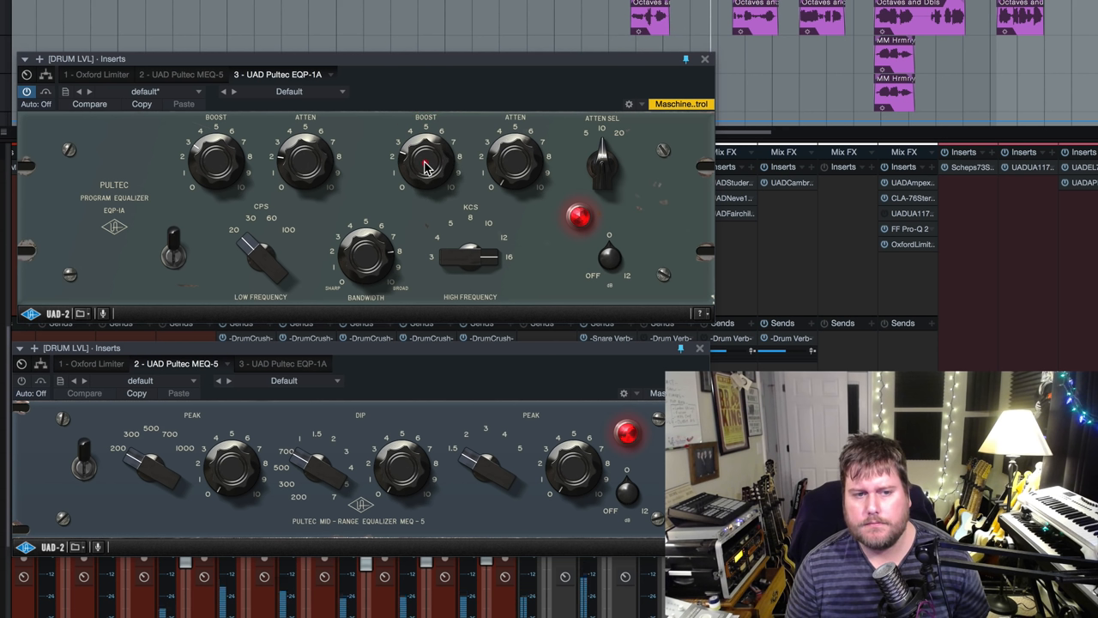
{"action": "mouse_move", "coordinate": [194, 343]}
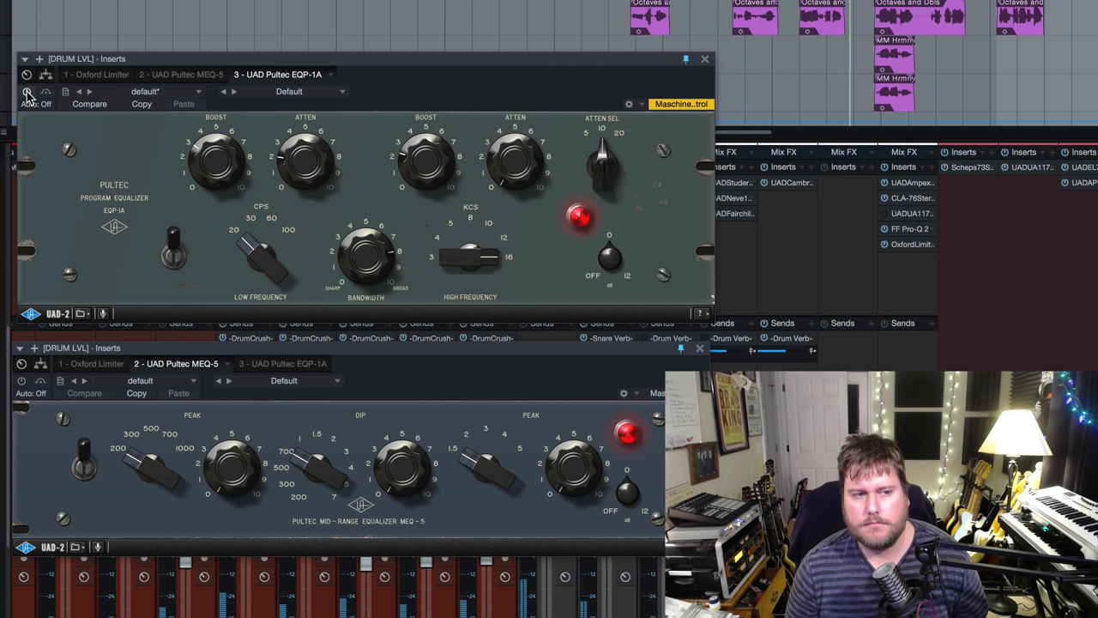
{"action": "mouse_move", "coordinate": [26, 92]}
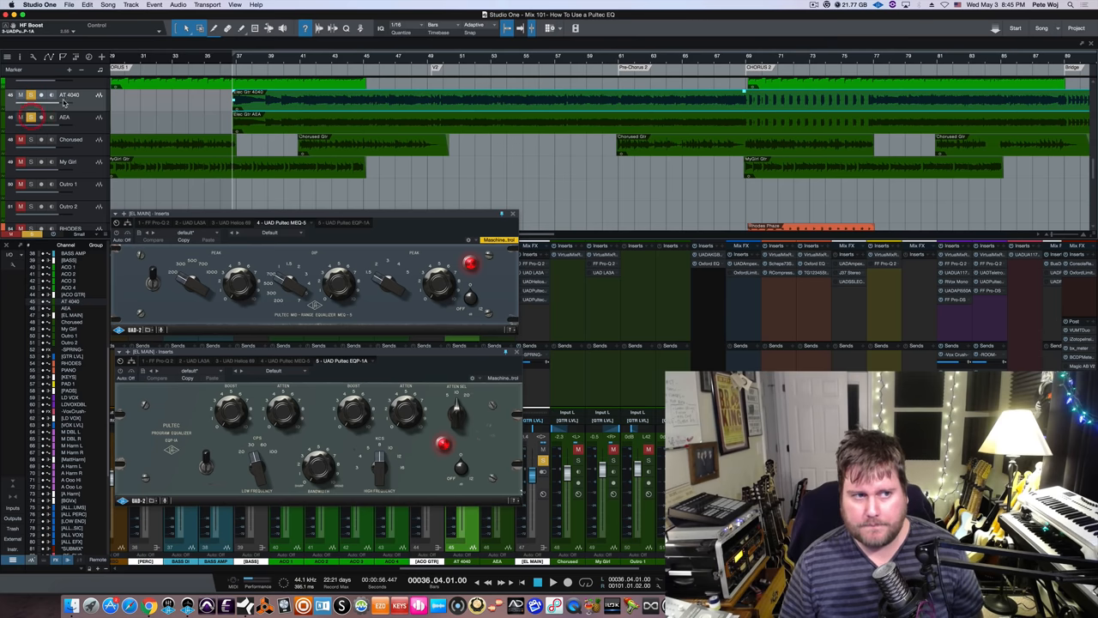
{"action": "mouse_move", "coordinate": [90, 109]}
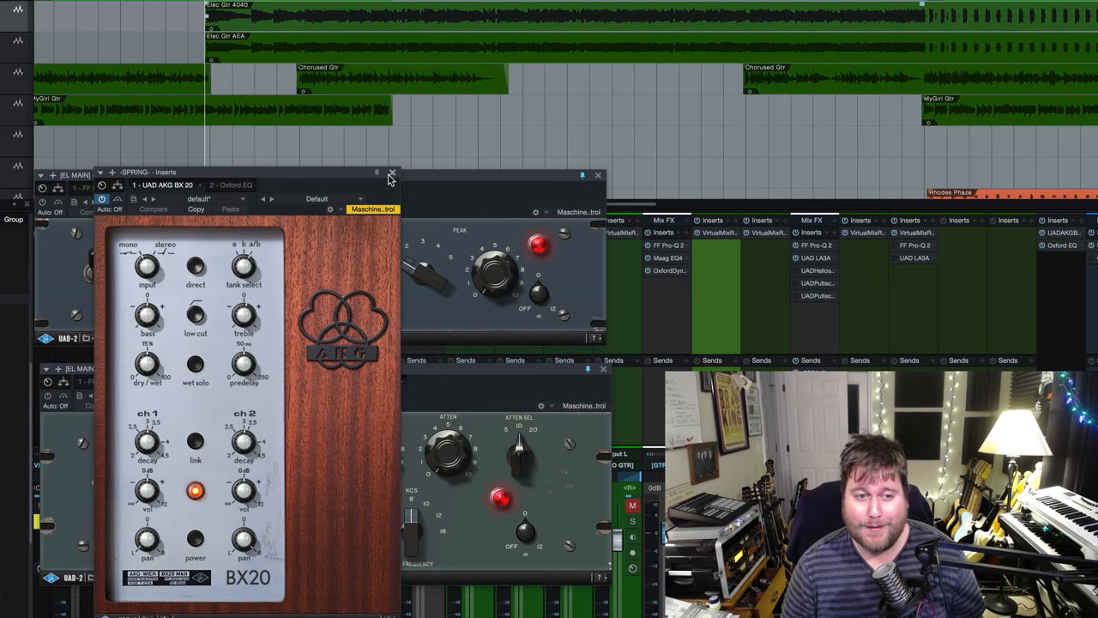
- Close the AKG BX20 spring reverb plug-in window
{"action": "left_click", "coordinate": [391, 175]}
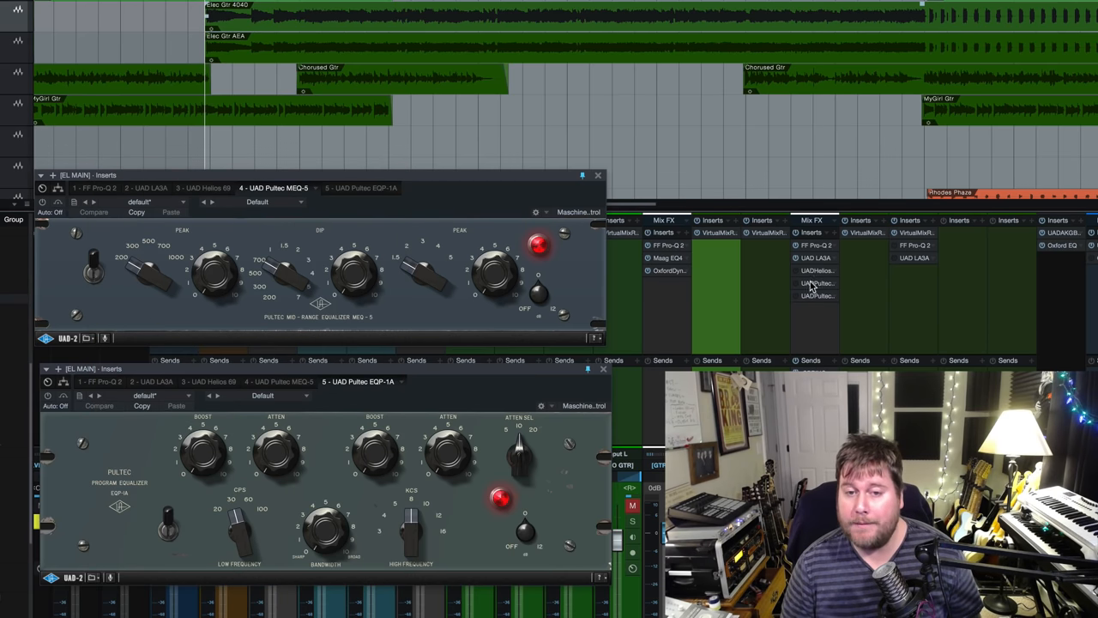
{"action": "mouse_move", "coordinate": [822, 253]}
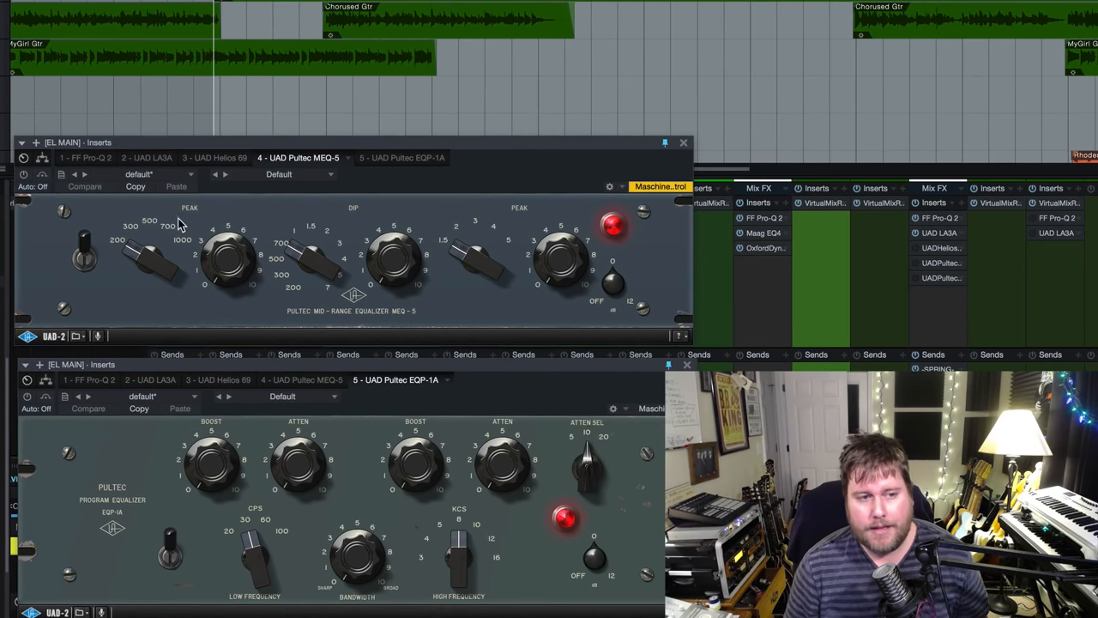
{"action": "mouse_move", "coordinate": [176, 259]}
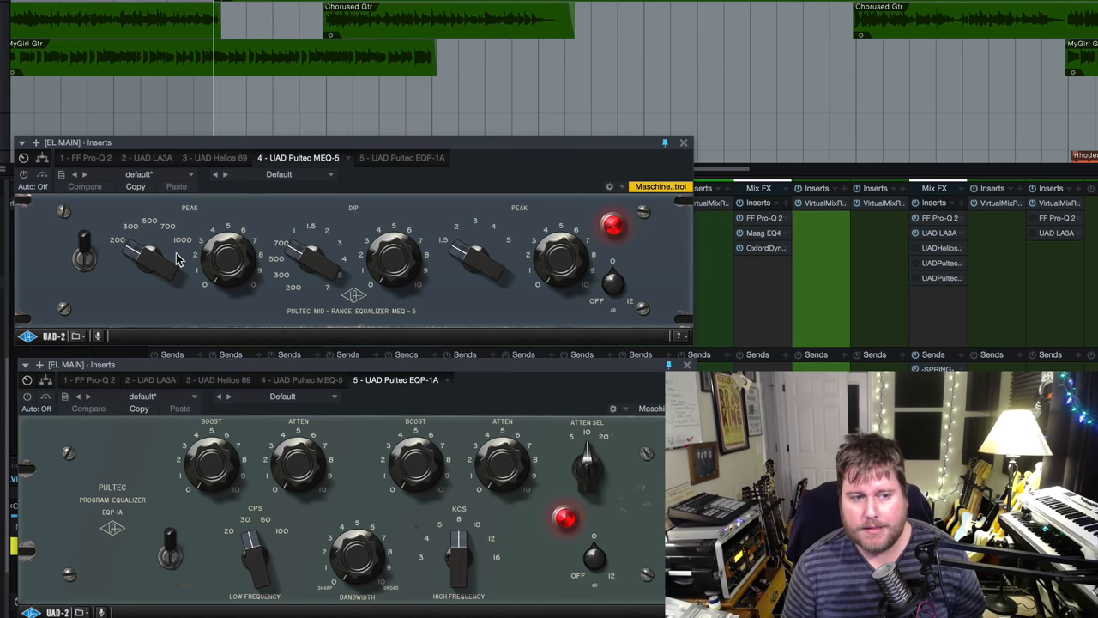
{"action": "mouse_move", "coordinate": [526, 267]}
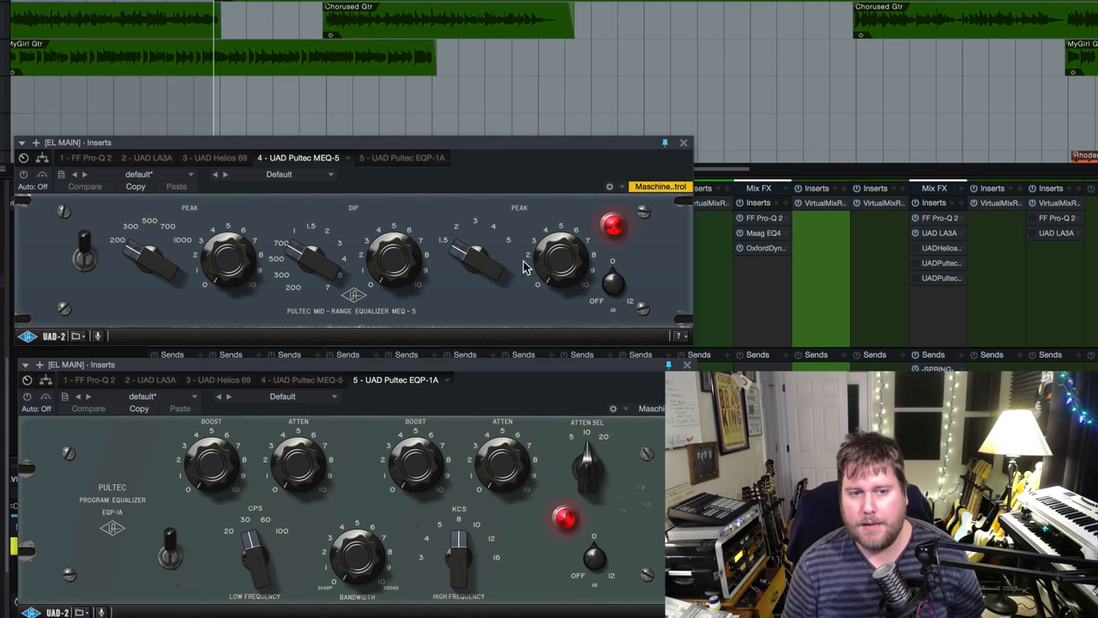
{"action": "mouse_move", "coordinate": [171, 249]}
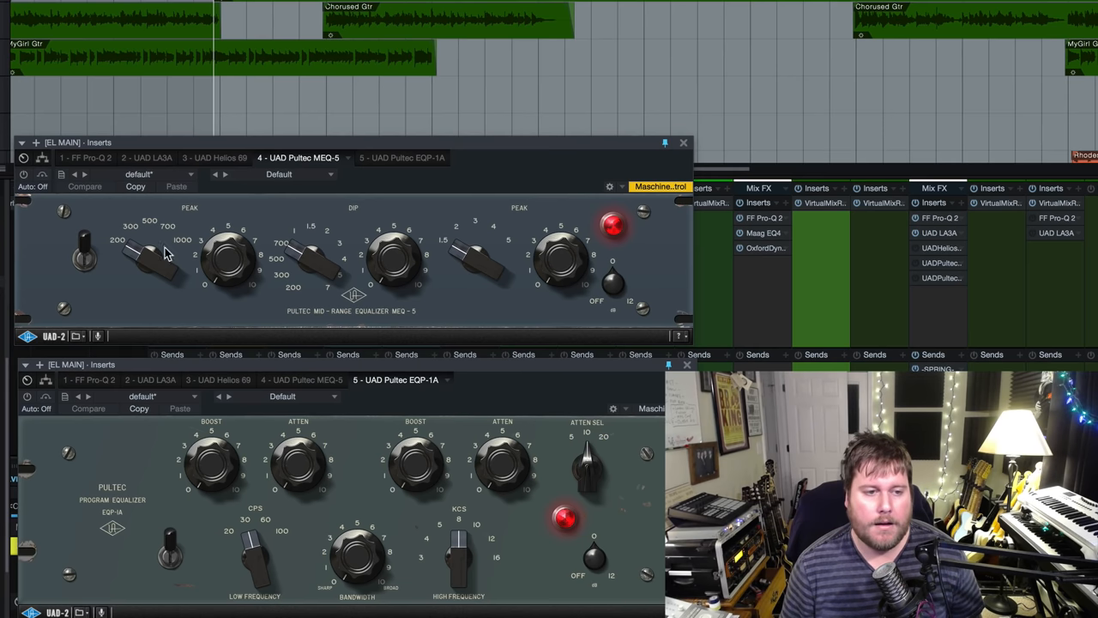
{"action": "mouse_move", "coordinate": [159, 268]}
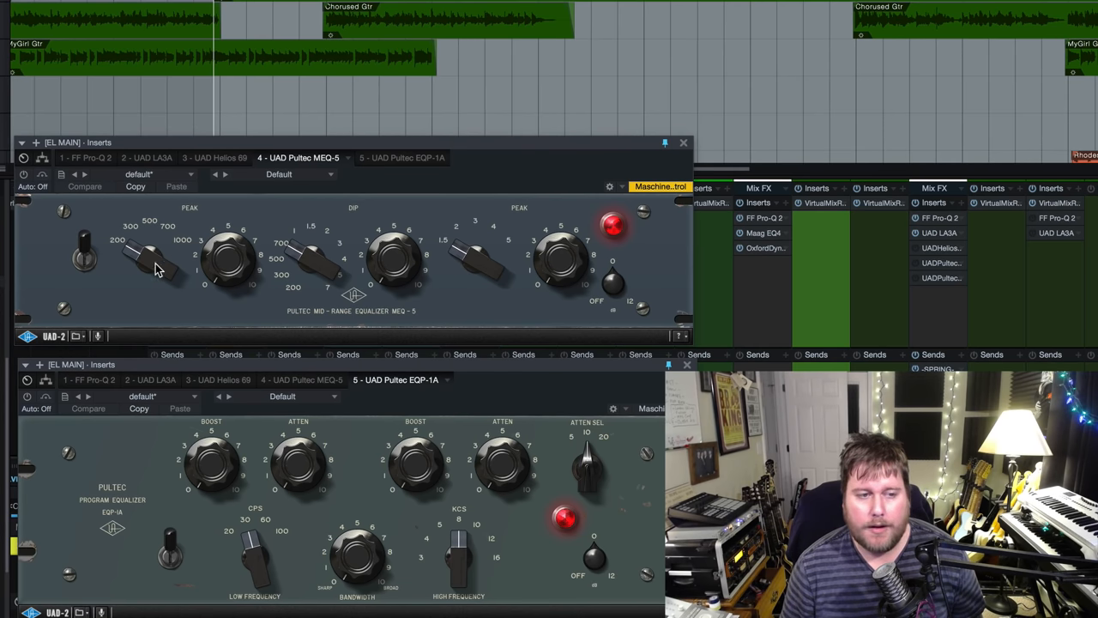
{"action": "mouse_move", "coordinate": [337, 260]}
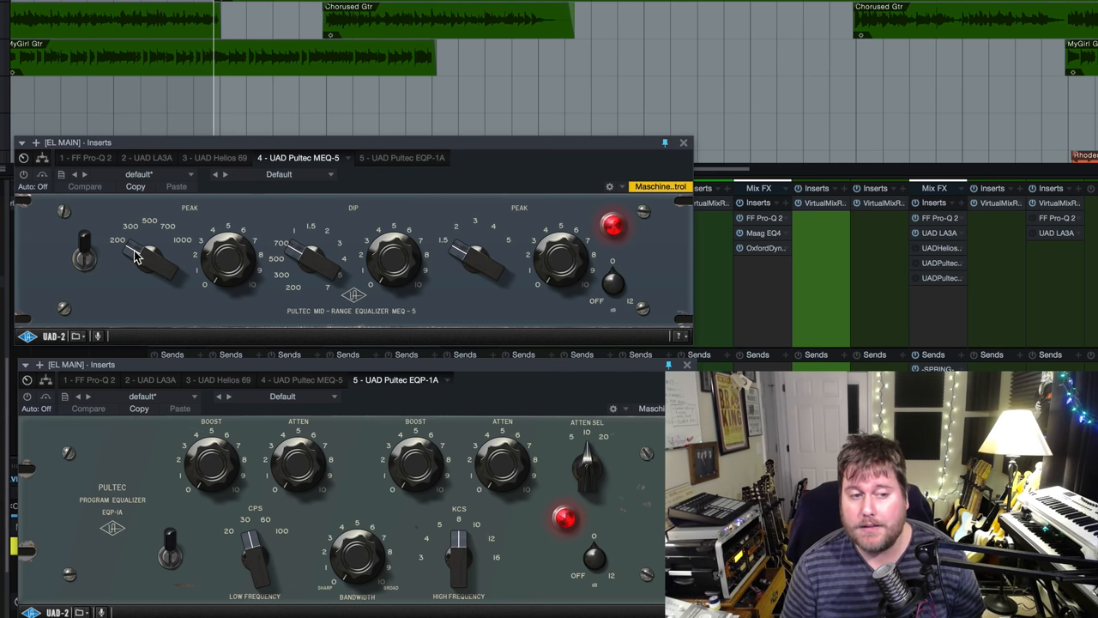
- Drag the MEQ-5 low-mid peak frequency selector upward toward 500 Hz
{"action": "left_click_drag", "start_coordinate": [154, 262], "coordinate": [151, 244]}
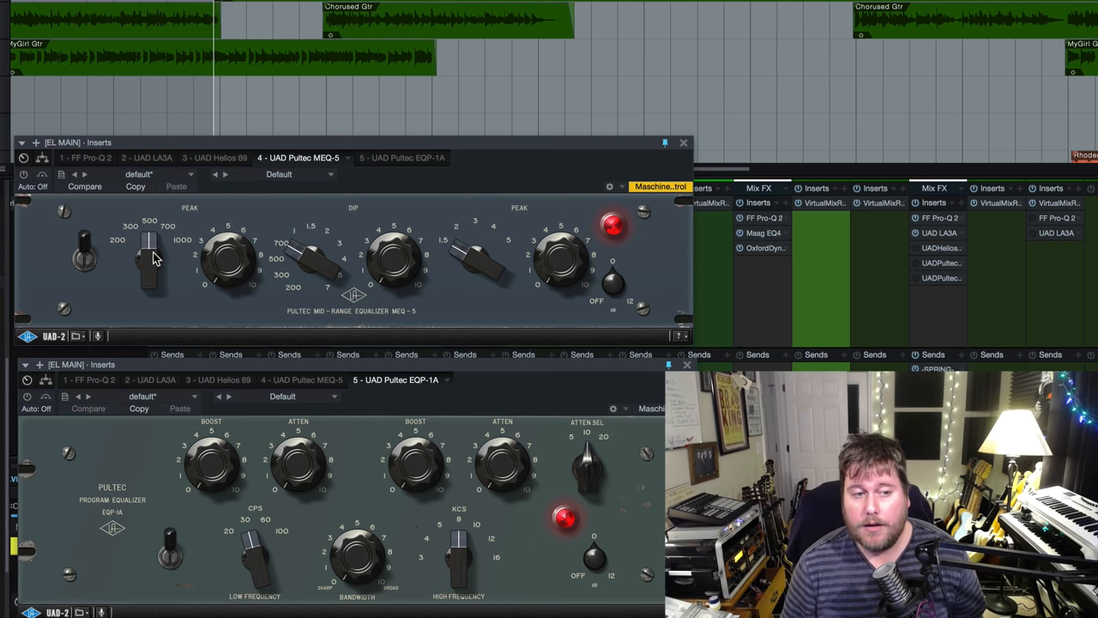
{"action": "mouse_move", "coordinate": [335, 247]}
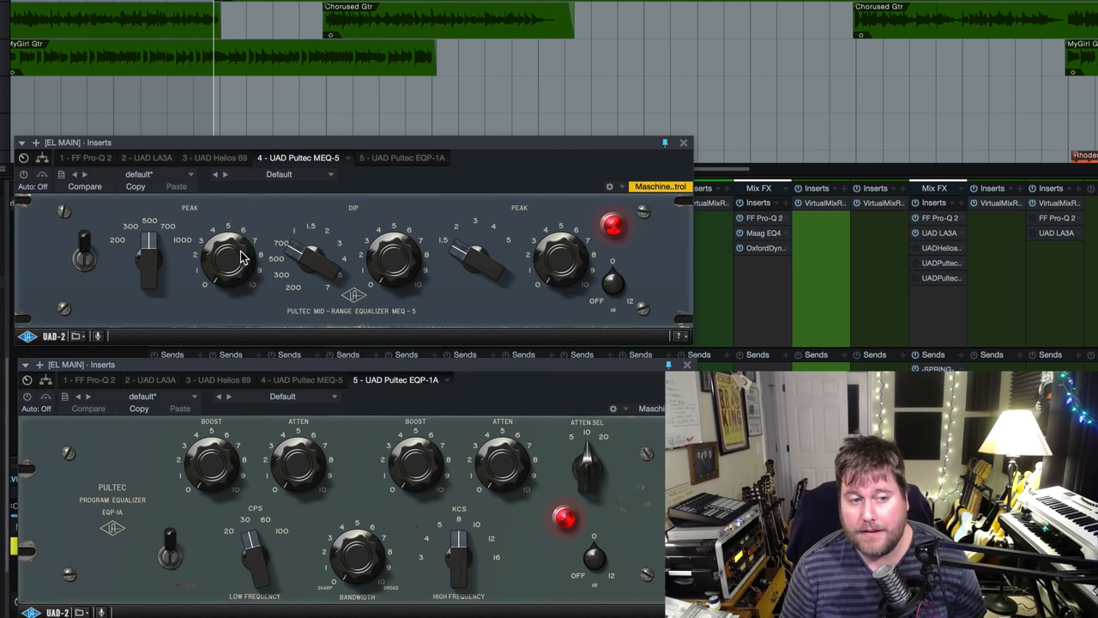
{"action": "mouse_move", "coordinate": [22, 176]}
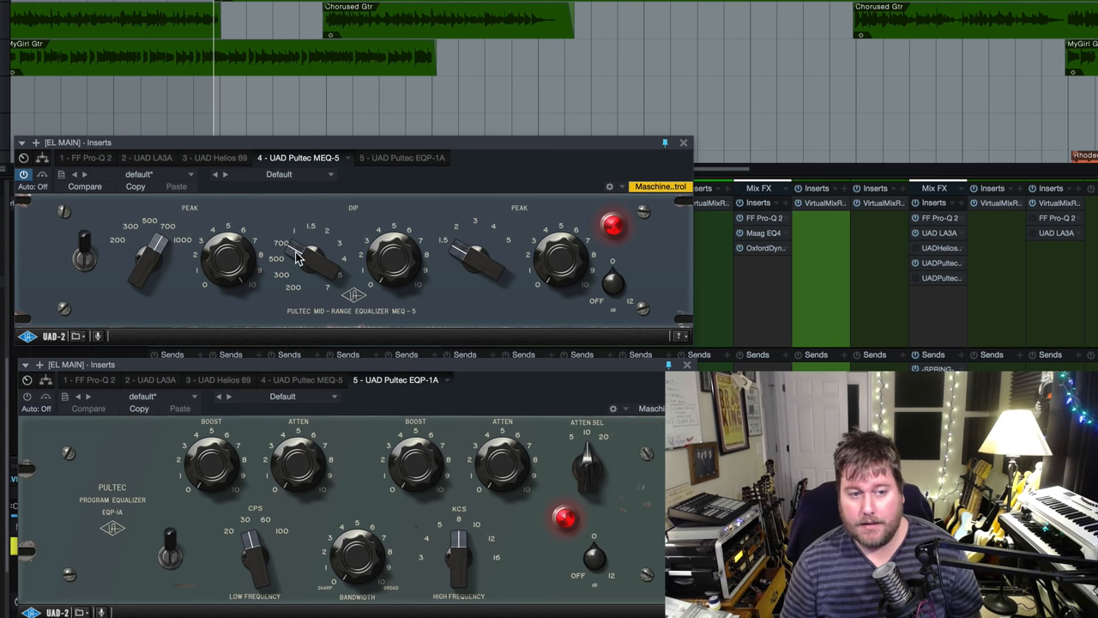
{"action": "mouse_move", "coordinate": [391, 263]}
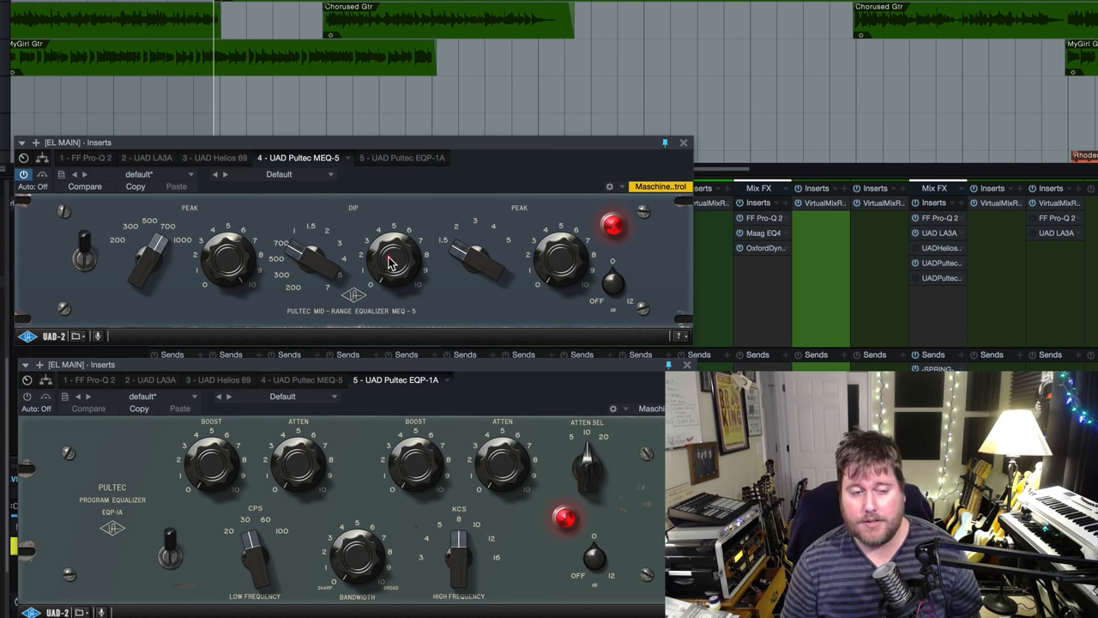
{"action": "mouse_move", "coordinate": [247, 302]}
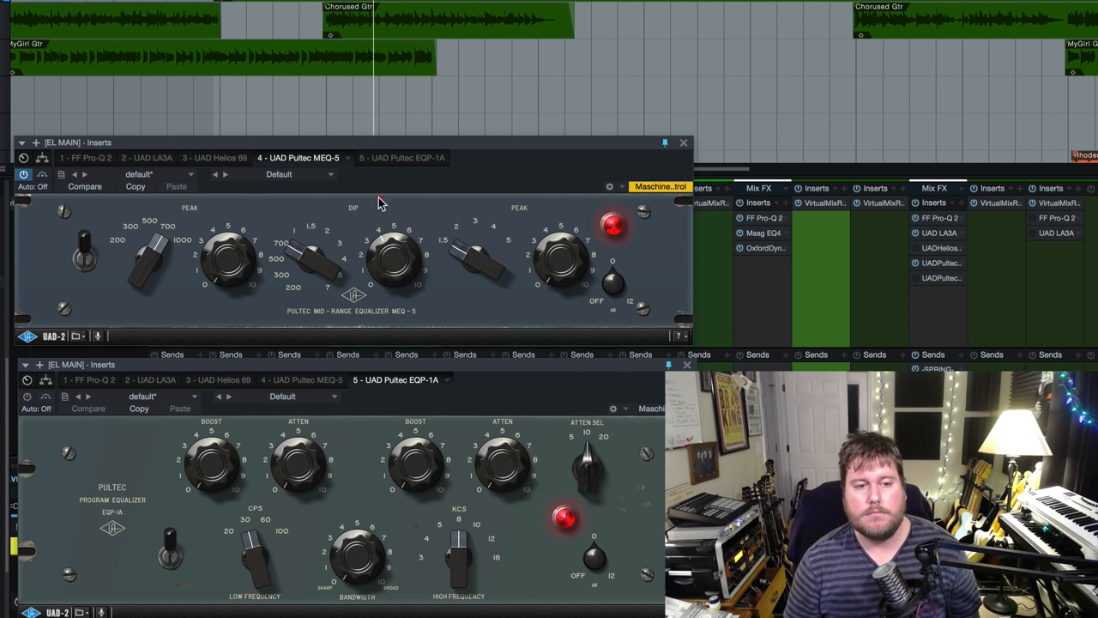
{"action": "mouse_move", "coordinate": [393, 202]}
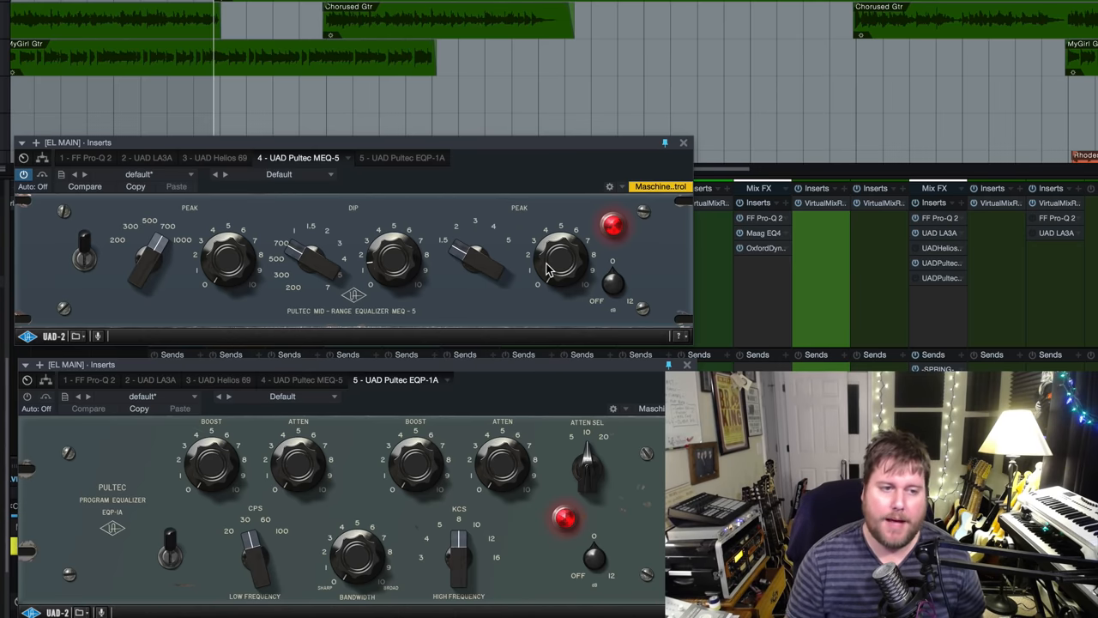
{"action": "mouse_move", "coordinate": [603, 311]}
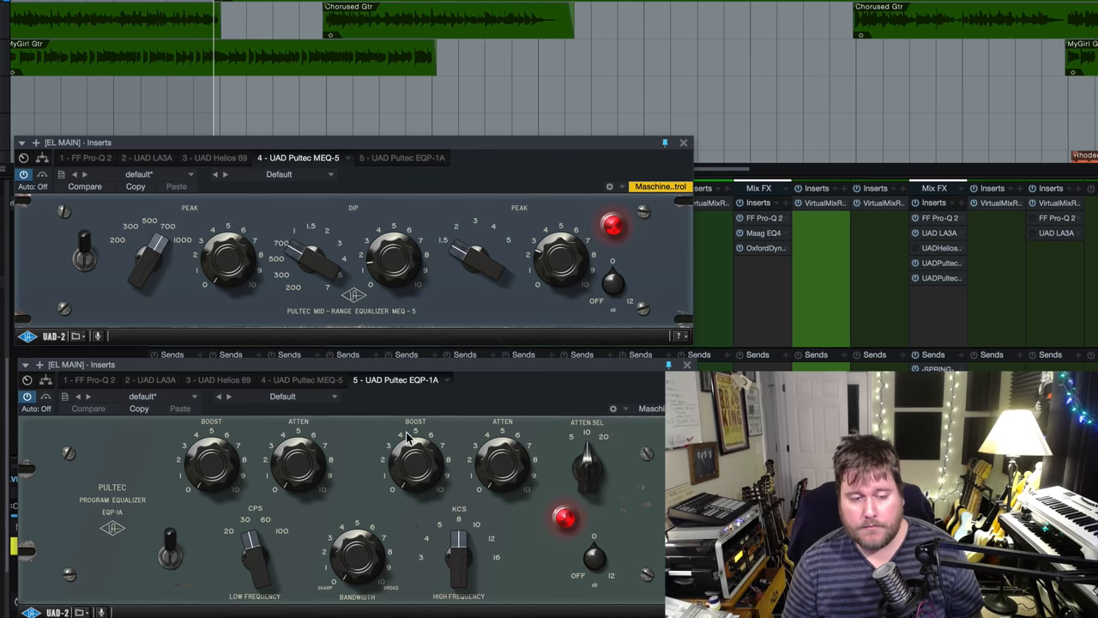
{"action": "mouse_move", "coordinate": [489, 478]}
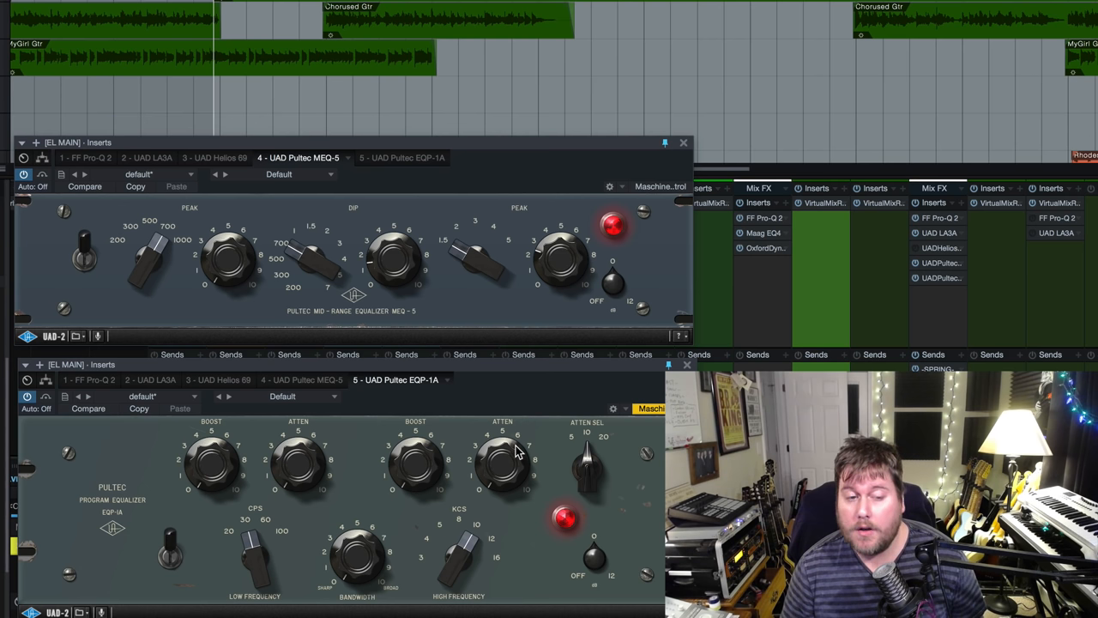
{"action": "mouse_move", "coordinate": [536, 94]}
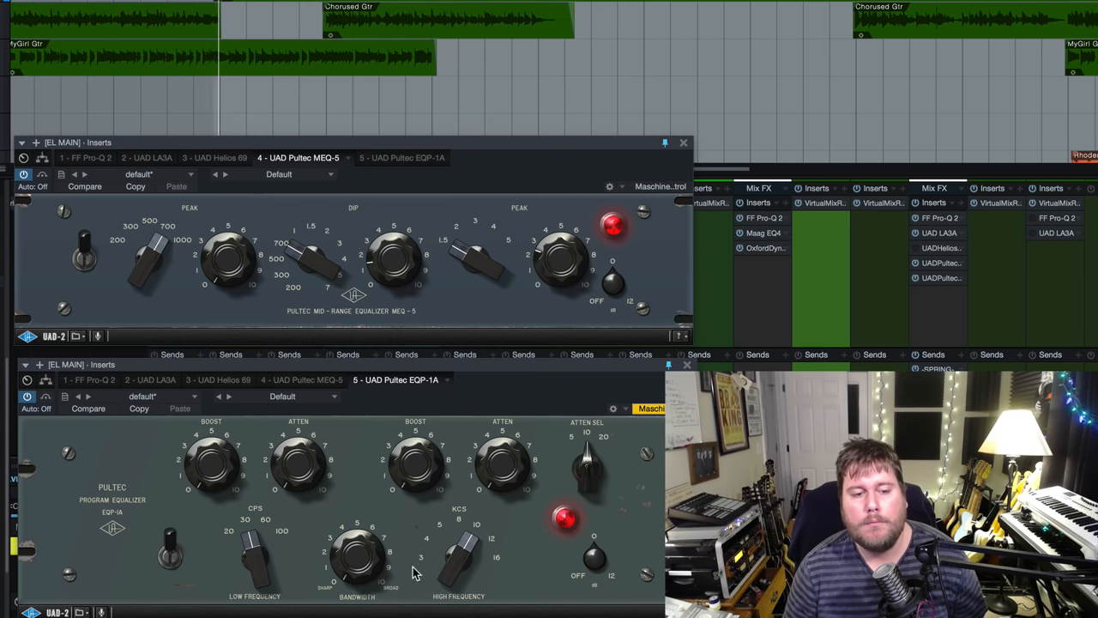
- Click the EQP-1A High Frequency KCS selector, aiming for 10 kHz
{"action": "left_click", "coordinate": [367, 448]}
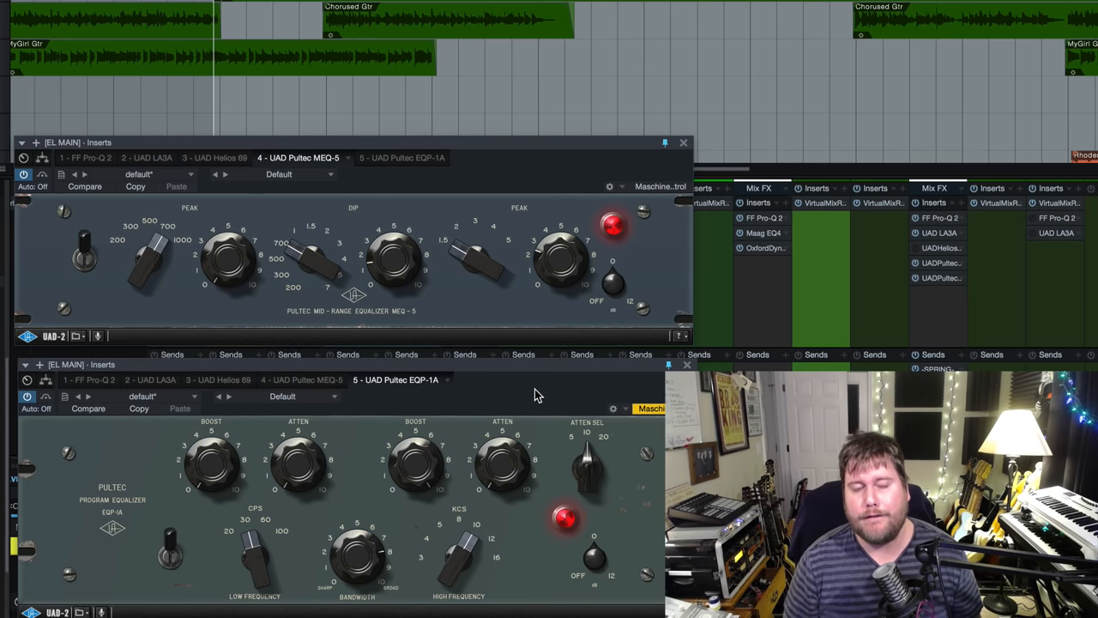
{"action": "mouse_move", "coordinate": [410, 478]}
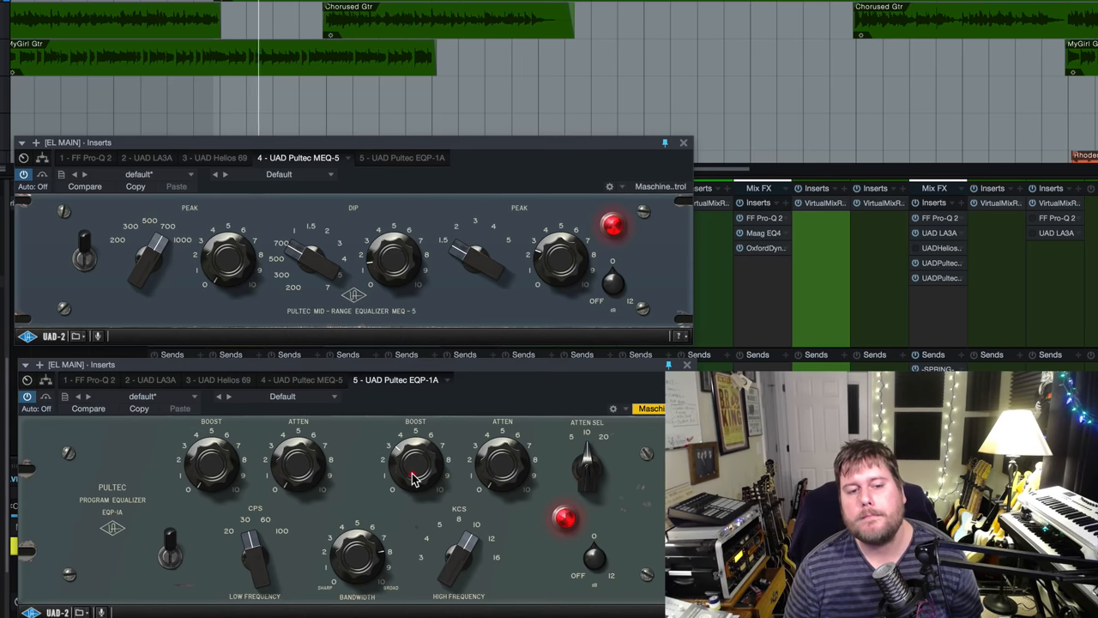
{"action": "left_click", "coordinate": [416, 463]}
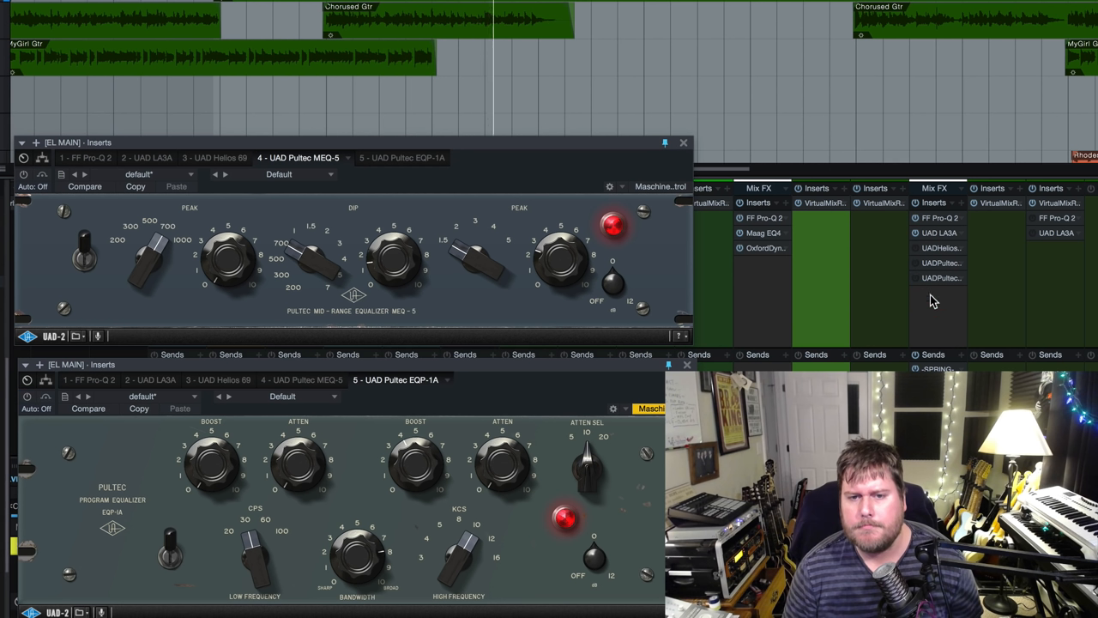
{"action": "mouse_move", "coordinate": [925, 292]}
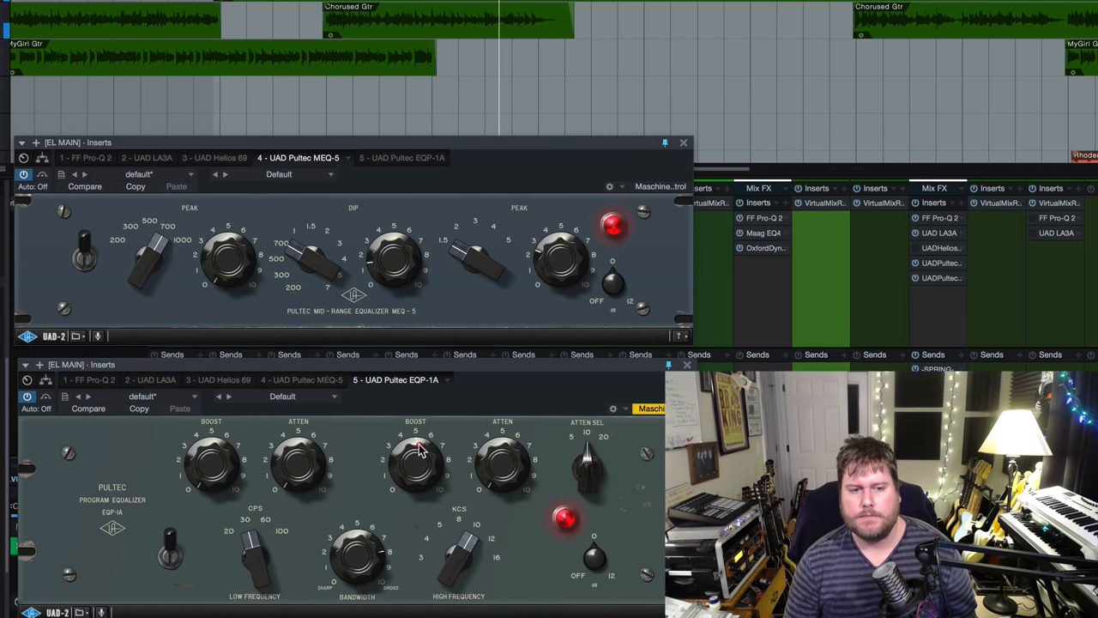
{"action": "mouse_move", "coordinate": [635, 271]}
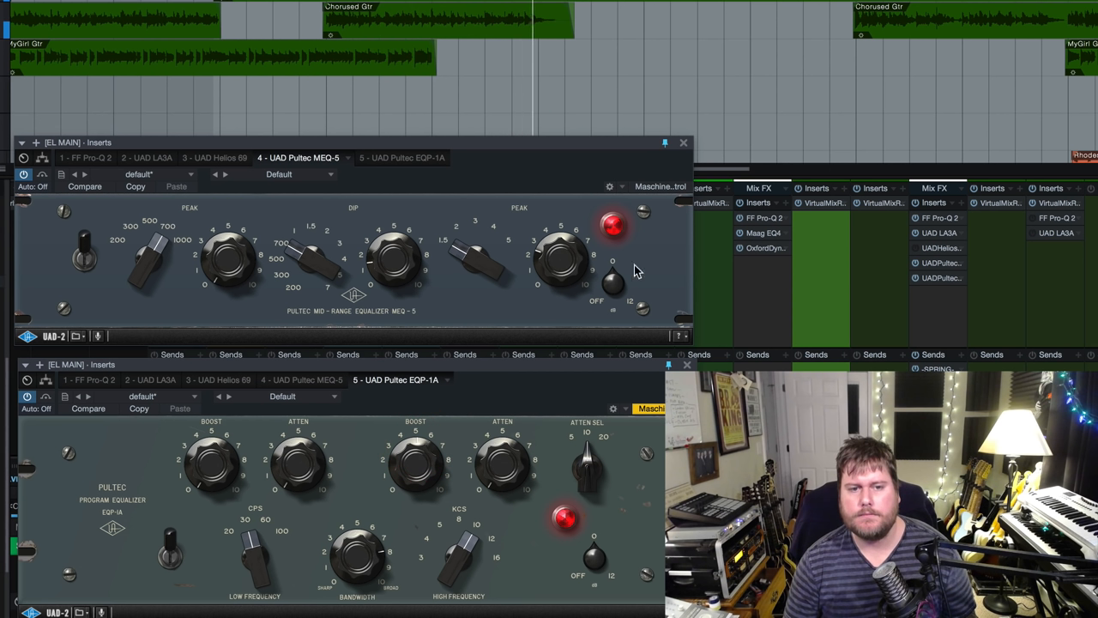